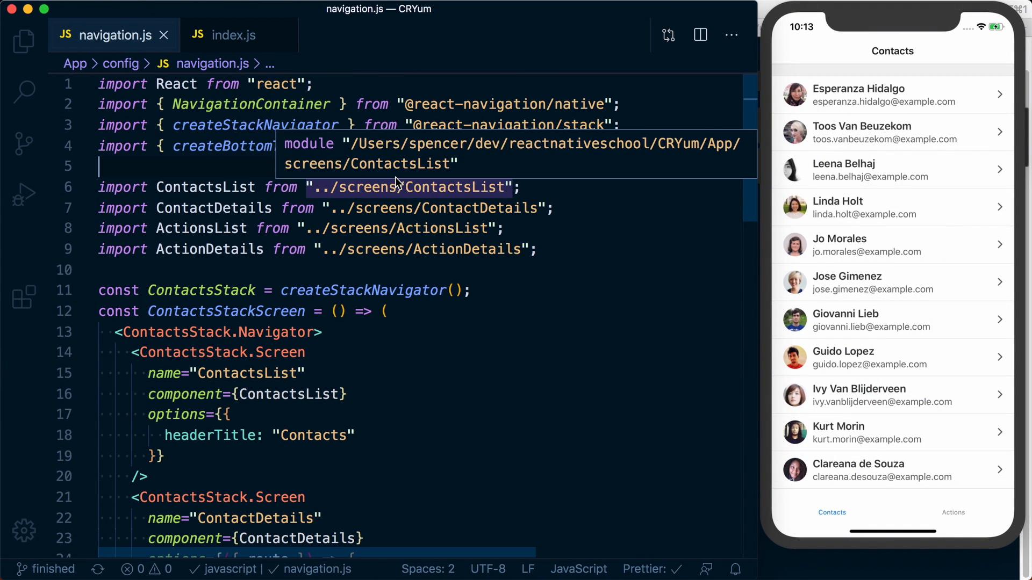
scroll("down", 3)
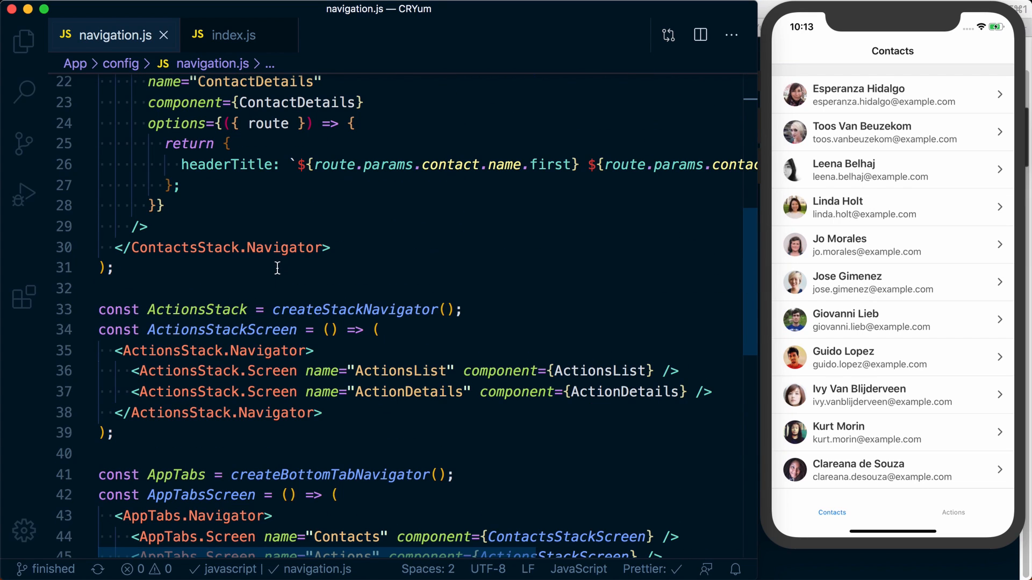
scroll("down", 3)
type("import")
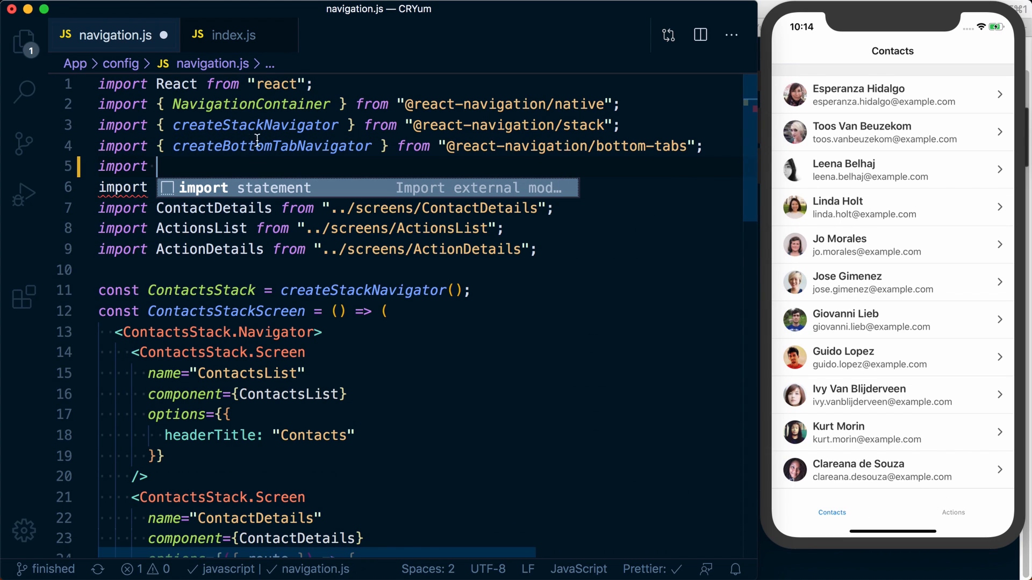
type("{ }")
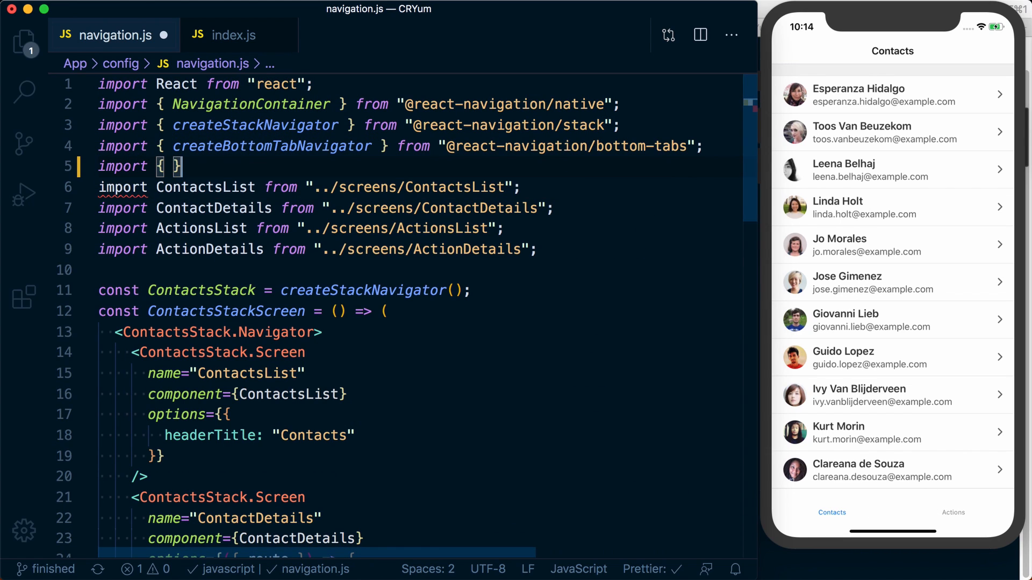
type("Ionicons")
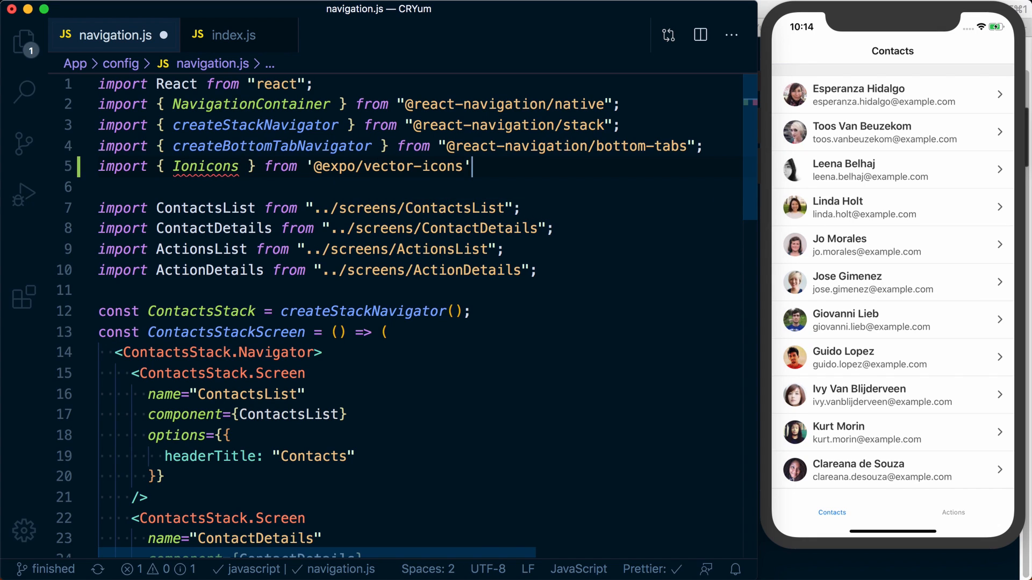
Give the Contacts screen options with tabBarIcon: () => <Ionicons name="ios-contacts"/>
scroll("down", 3)
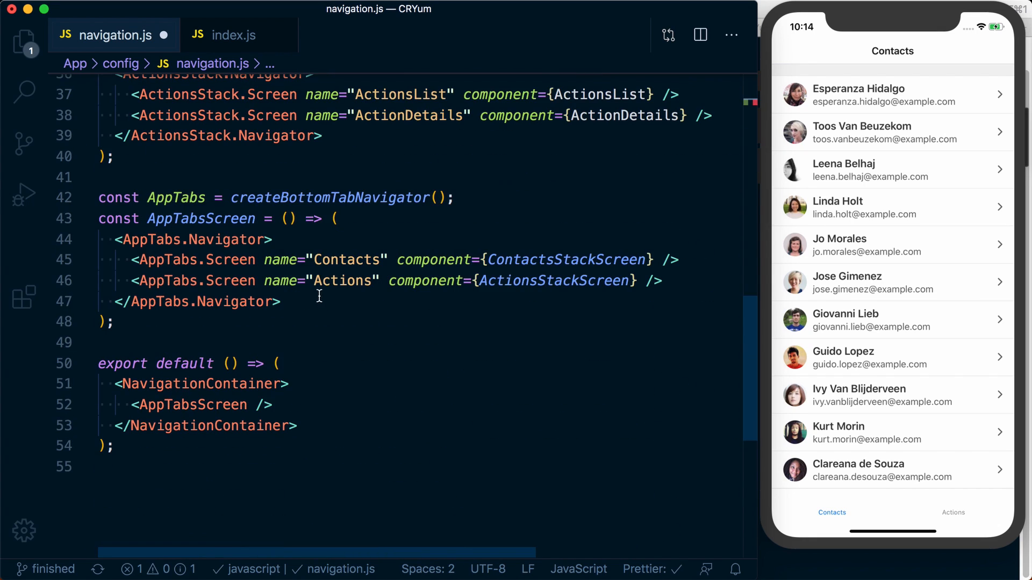
mouse_move(552, 316)
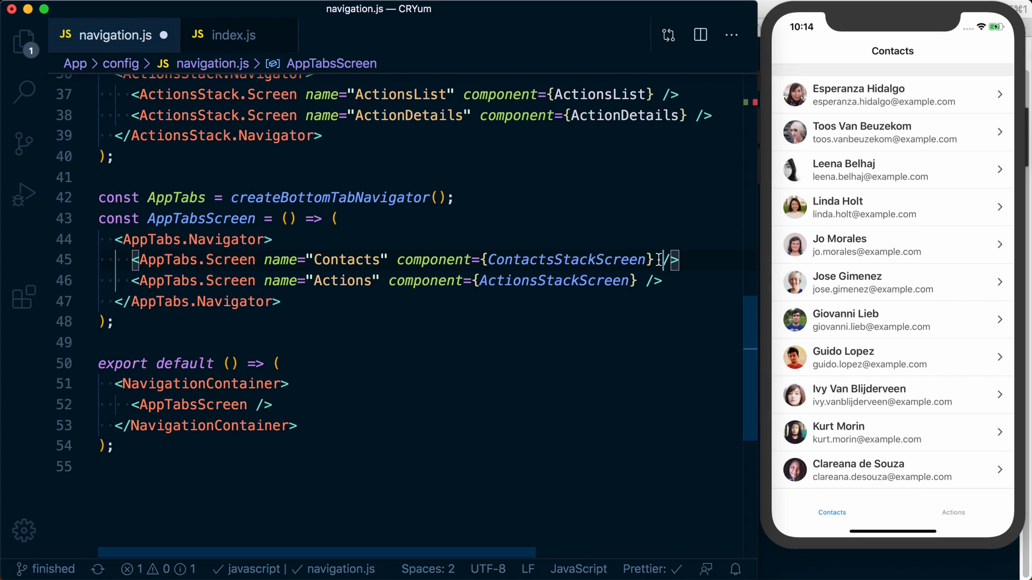
type("options={{")
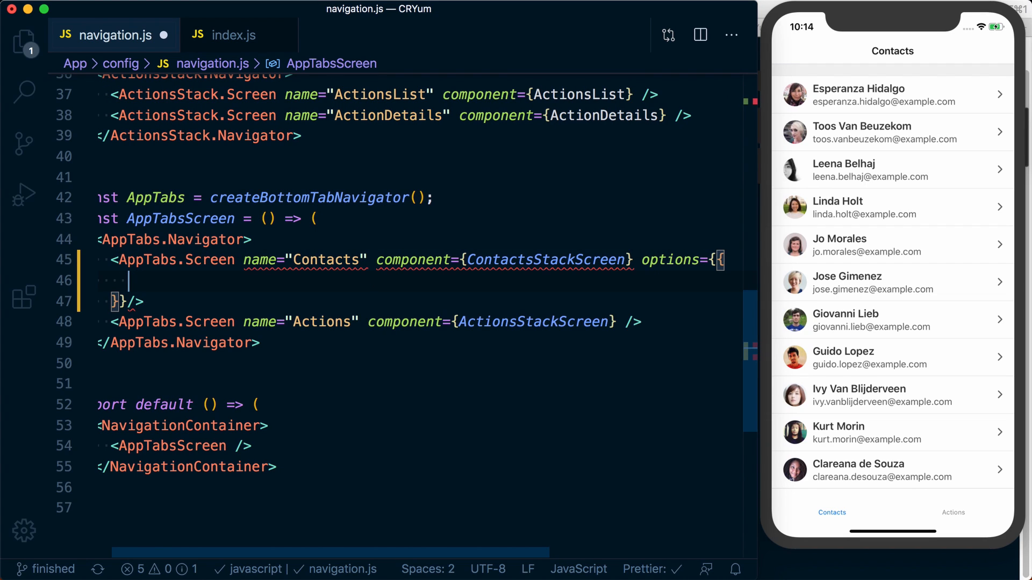
type("tabBarIcon:")
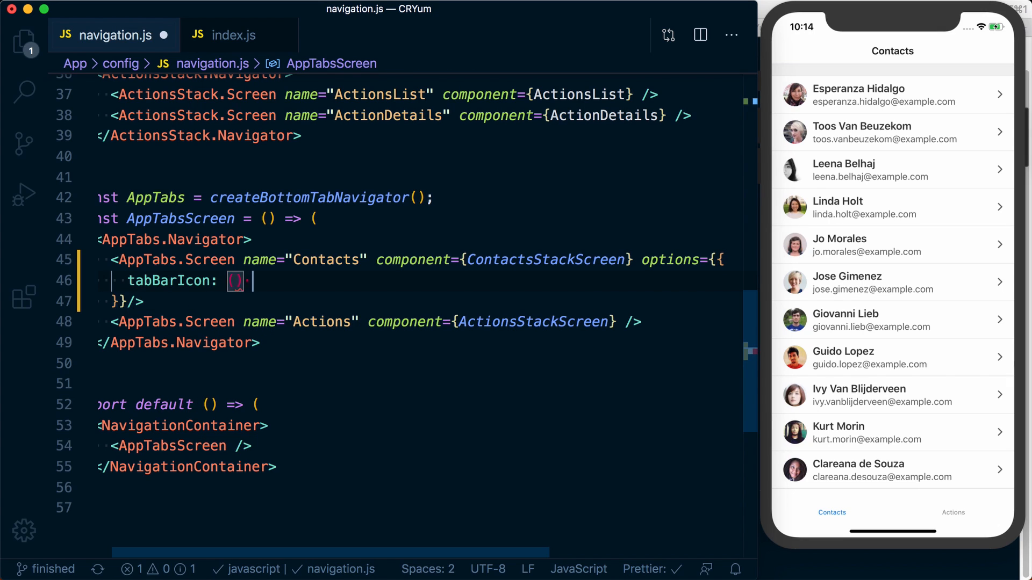
type("() => <Icon")
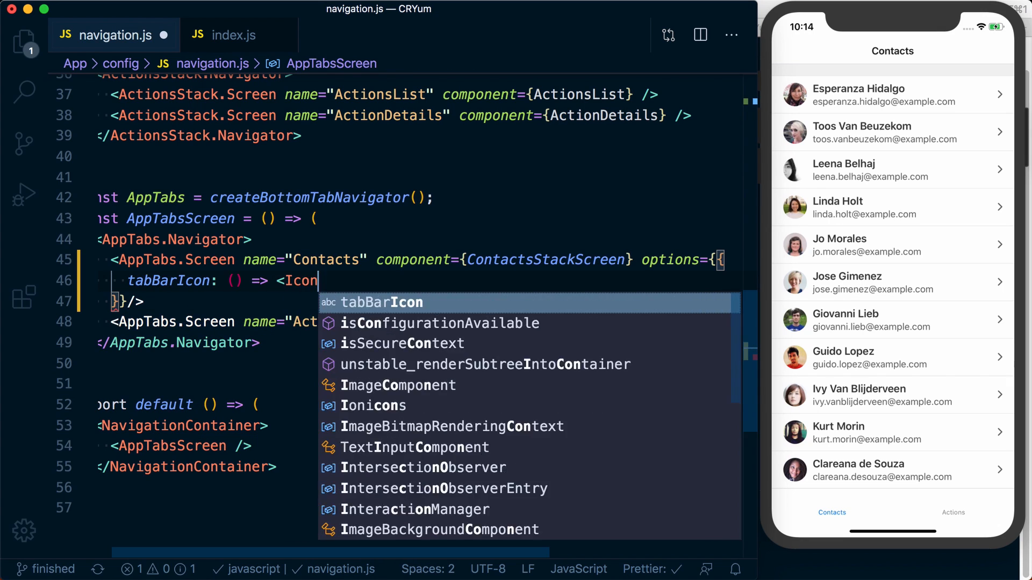
type("on")
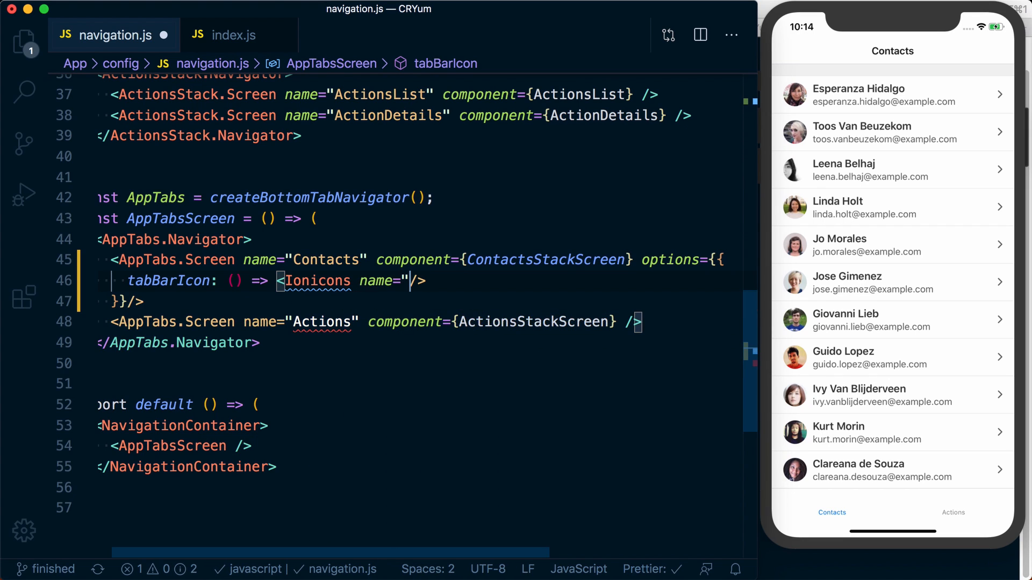
type("ios-")
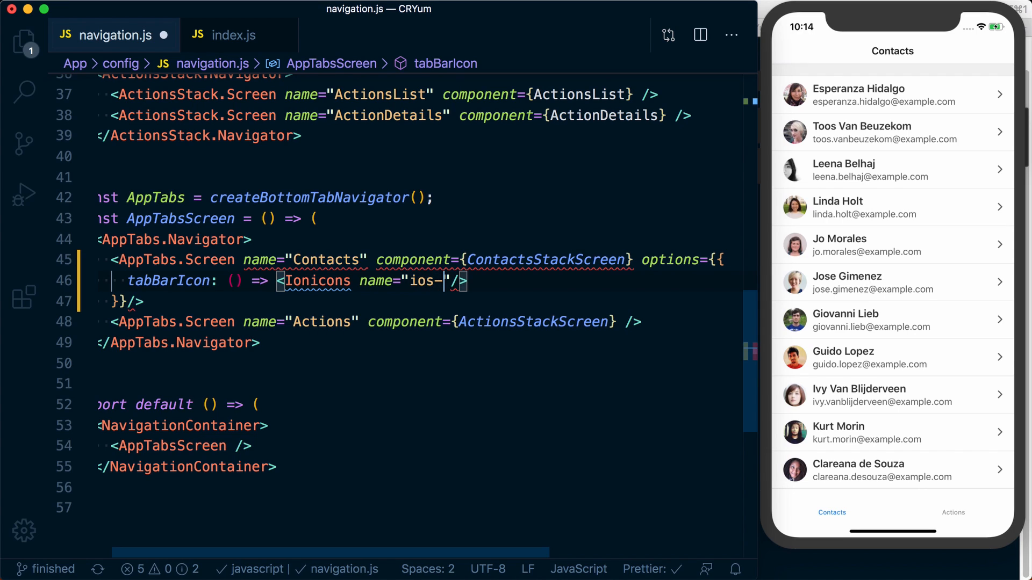
type("contacts")
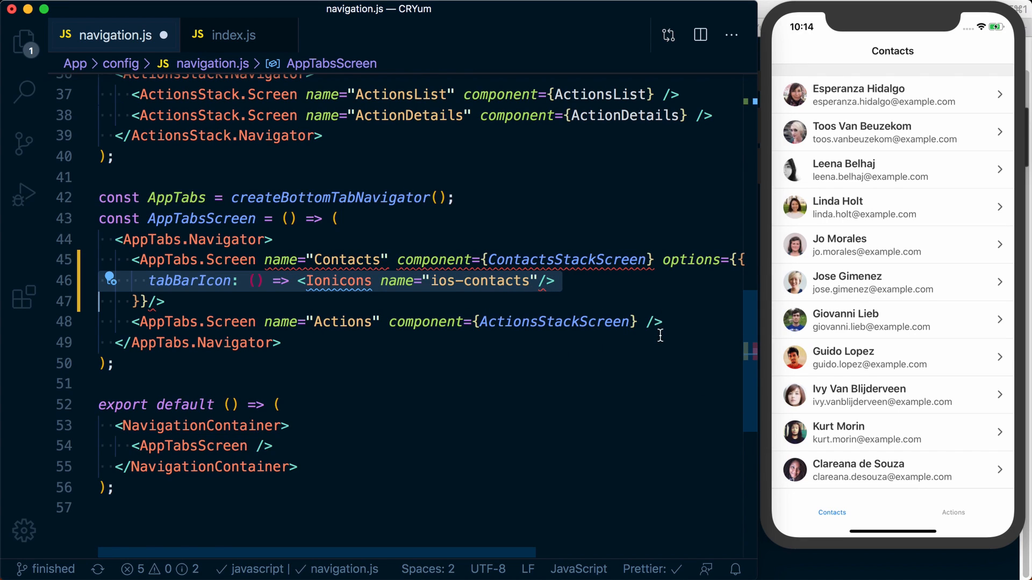
Start an empty options={{ }} block on the Actions screen
type("options={{")
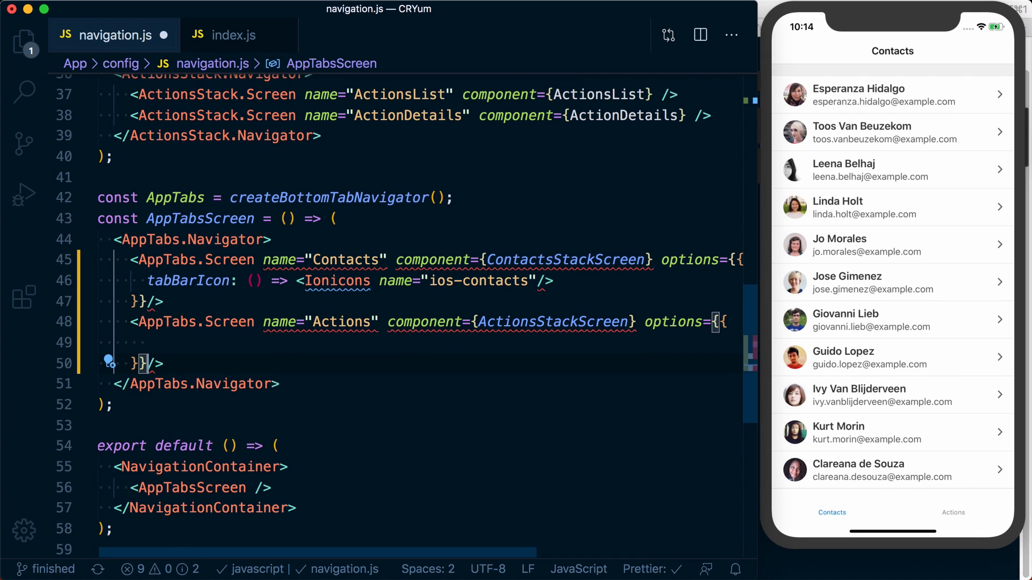
Set the Actions tabBarIcon to an Ionicons "ios-checkmark-circle-outline" and save
type("tabBarIcon: () => <Ionicons name=\"ios-contacts\"/>")
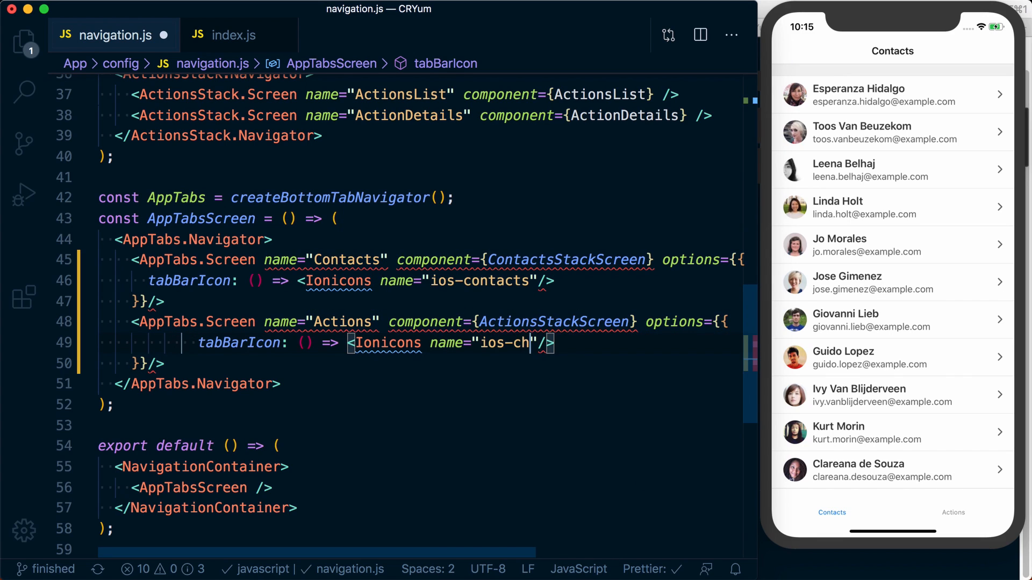
type("eckmark-circle-outline")
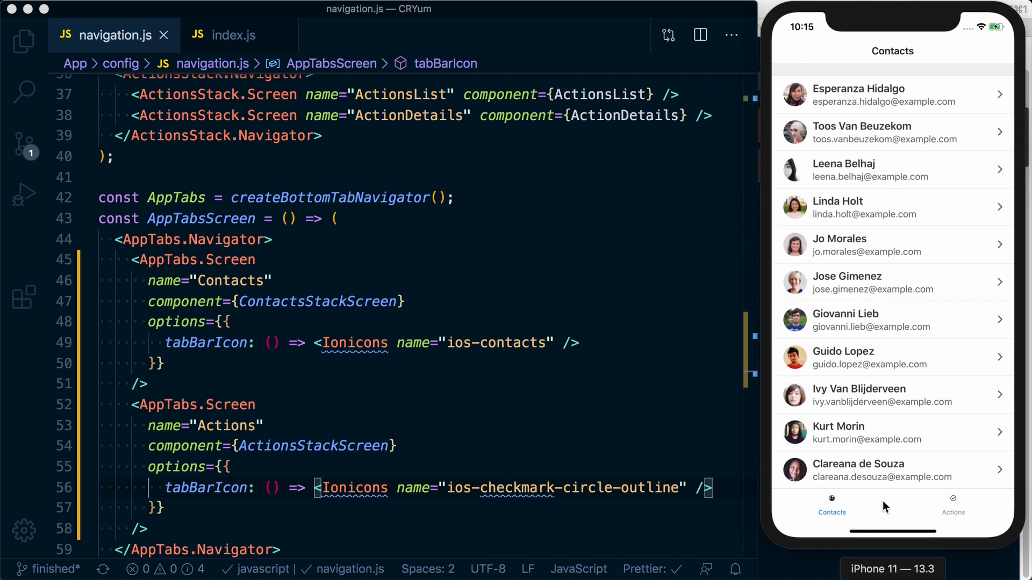
mouse_move(922, 521)
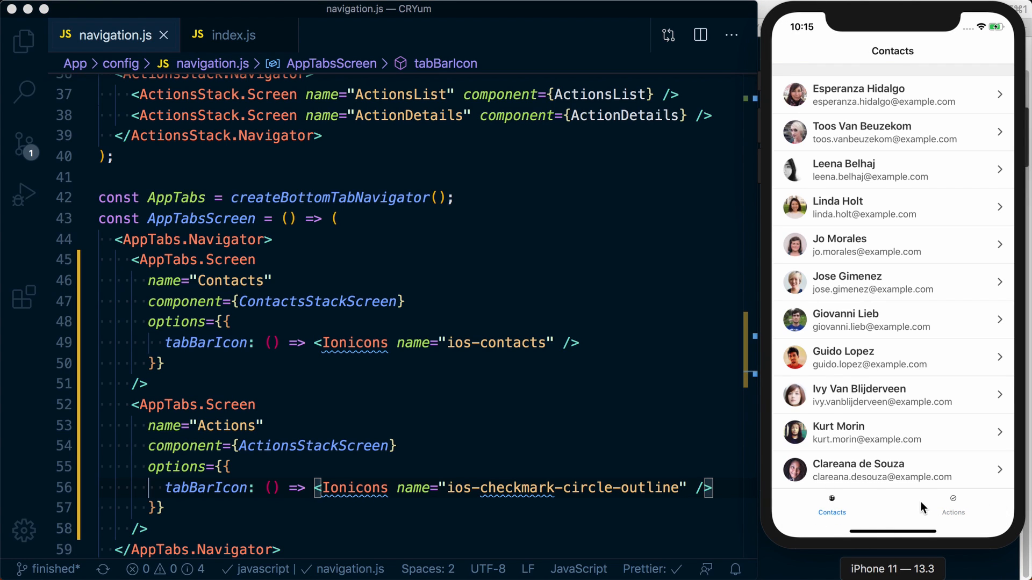
Make the Contacts tabBarIcon take props and pass size={props.size} color={props.color}, then save
scroll("down", 3)
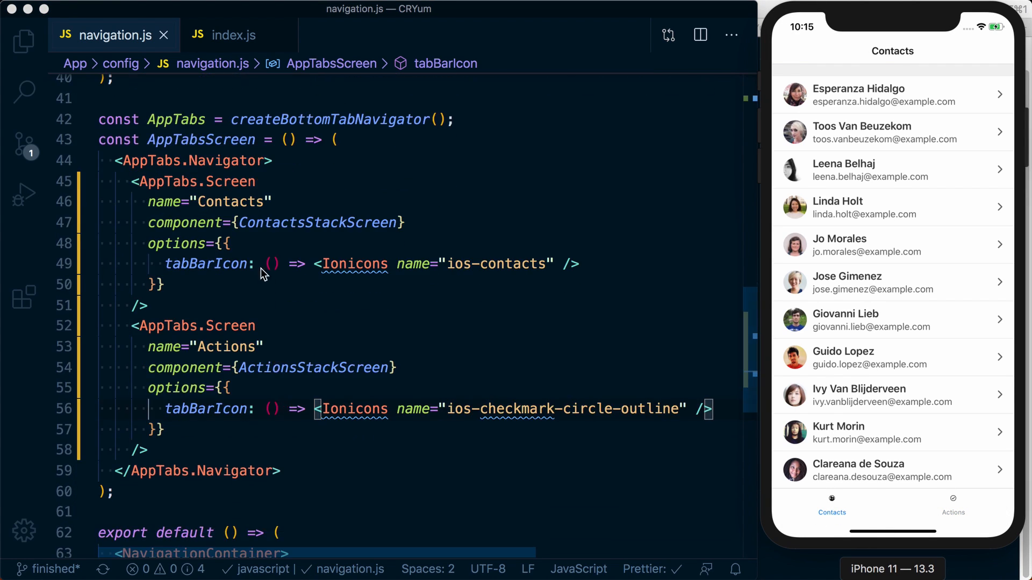
double_click(206, 264)
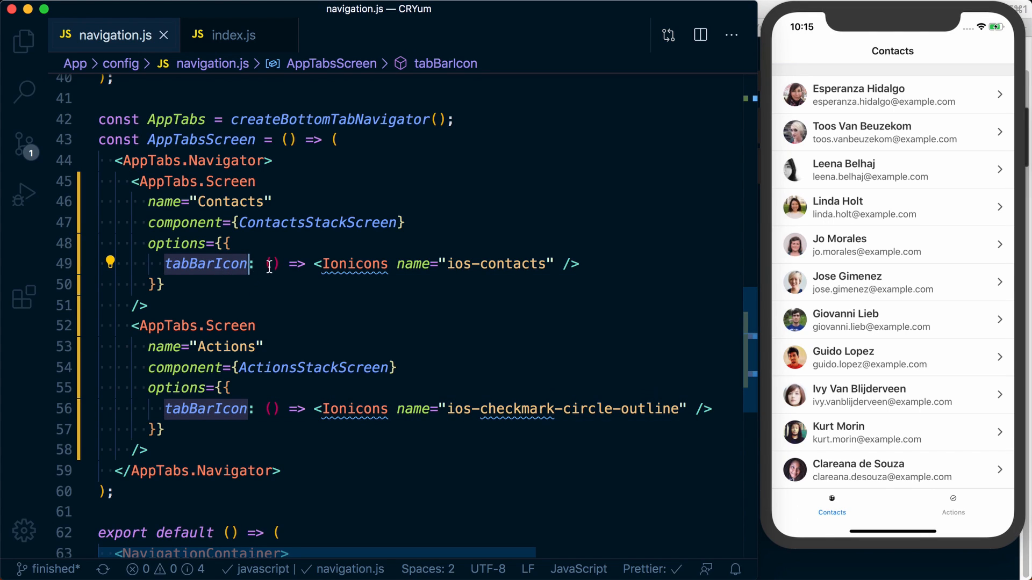
type("prop")
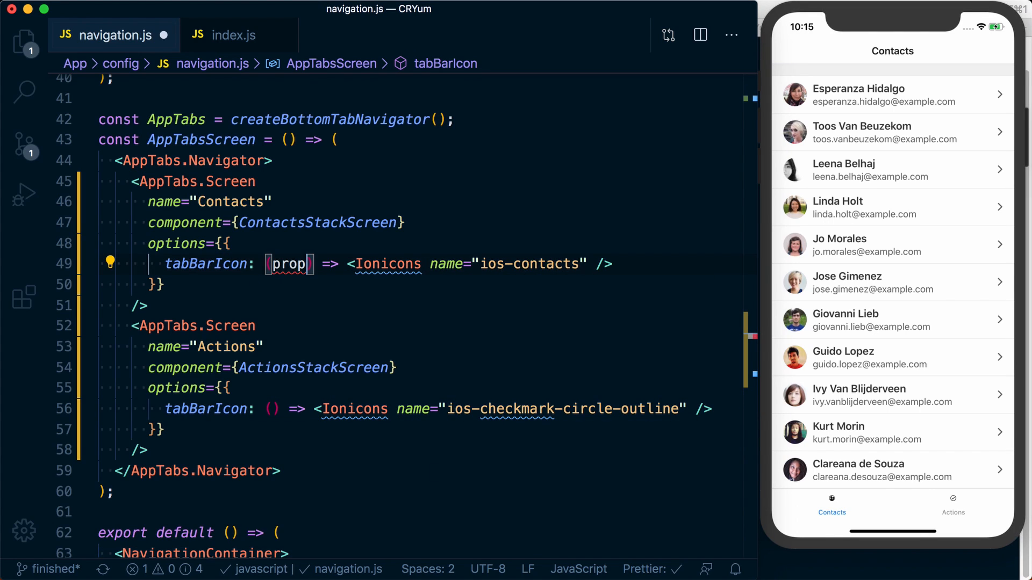
type("s")
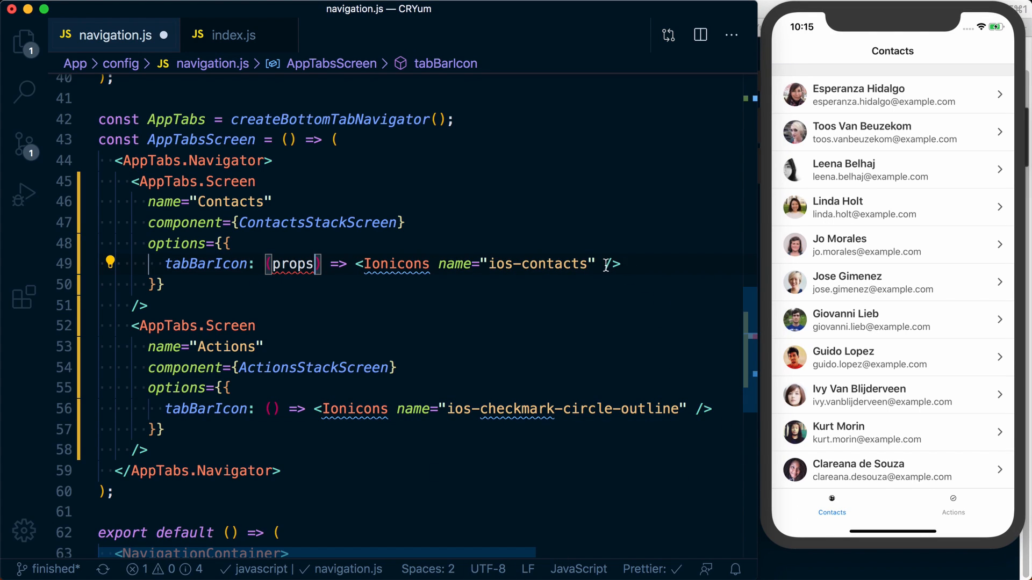
type("sisze={props.size")
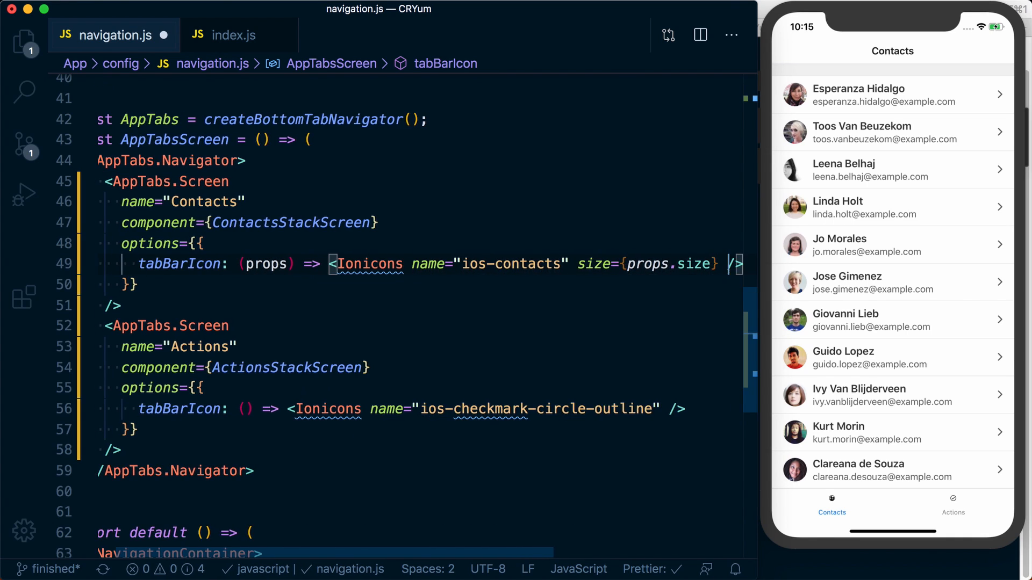
type("color={props.colors")
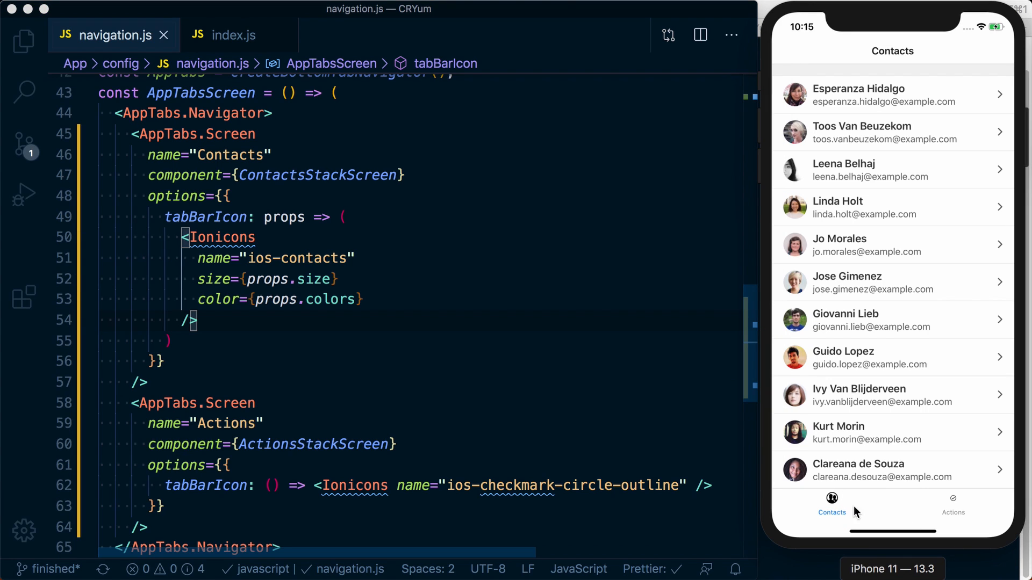
mouse_move(353, 310)
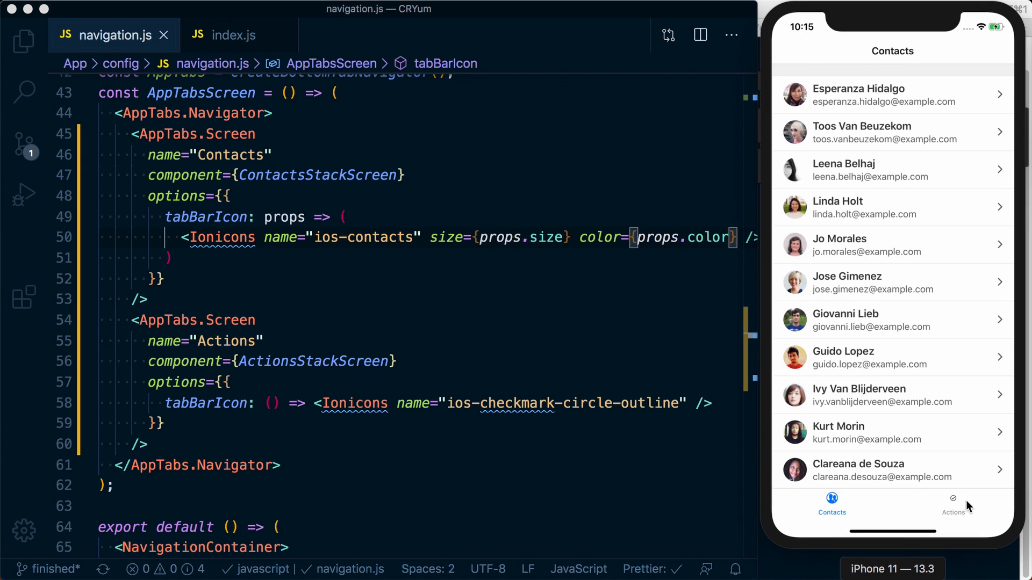
left_click(953, 505)
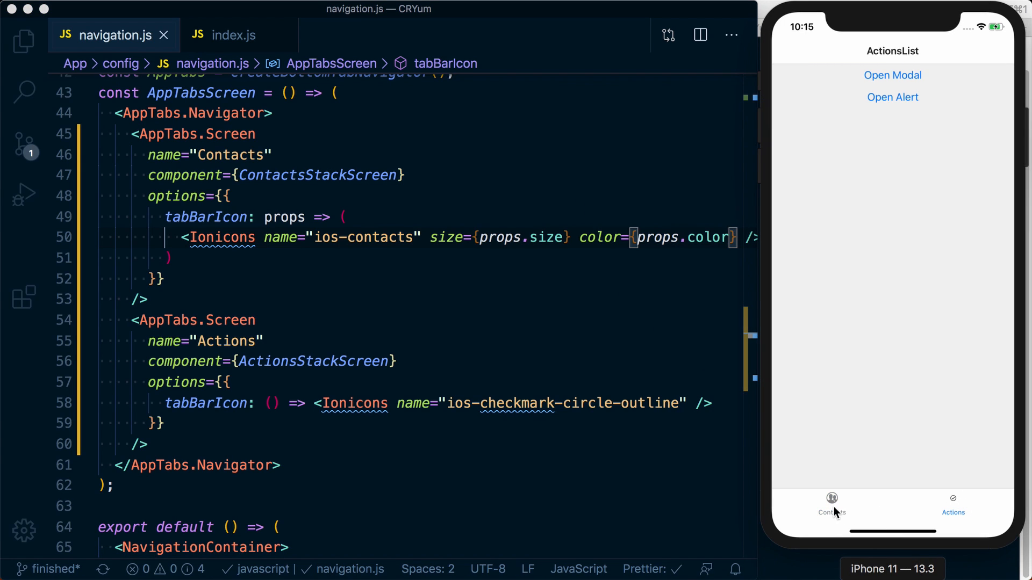
left_click(831, 503)
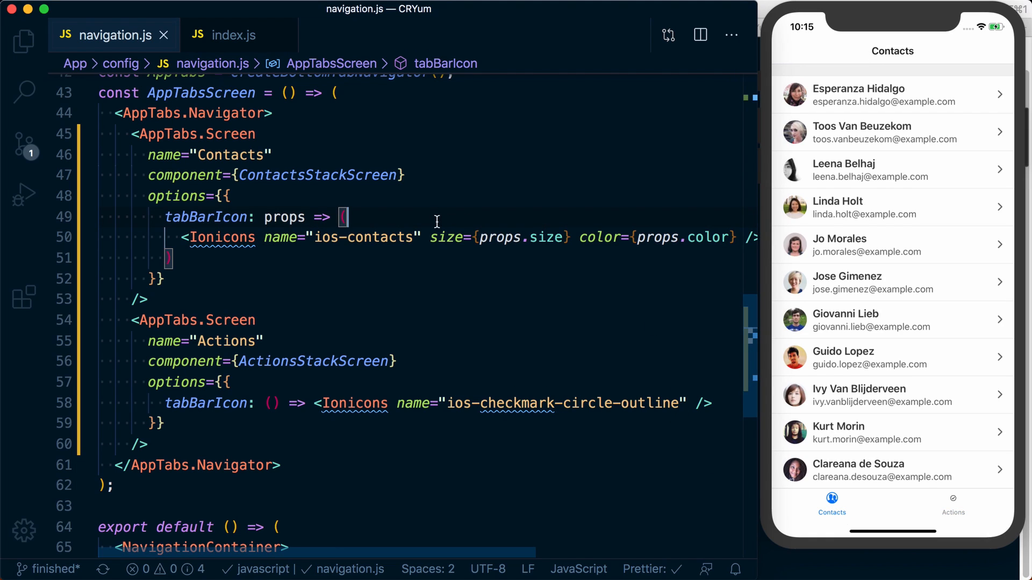
type("props")
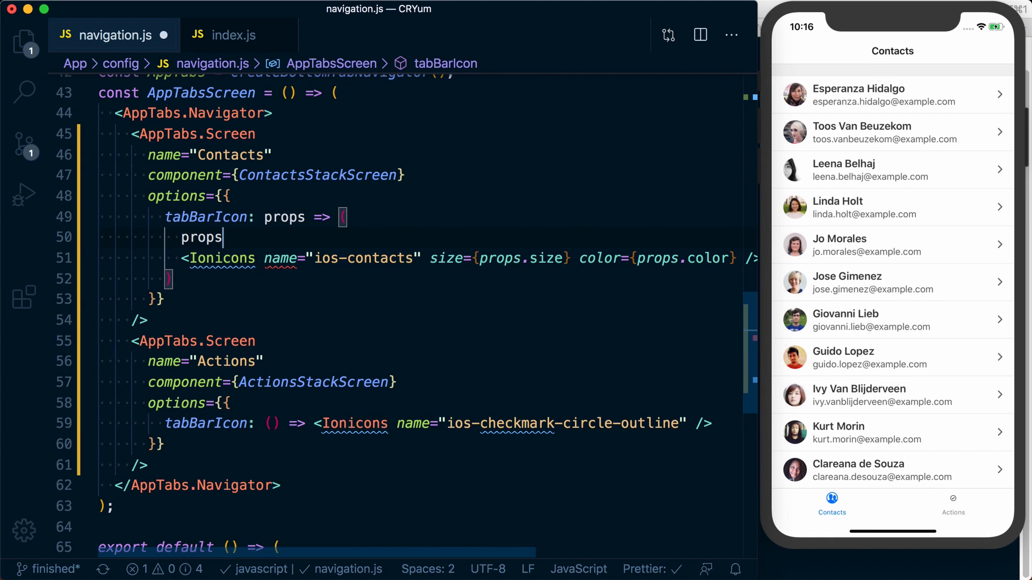
Add a // props.focused comment and give the Actions Ionicons props.size and props.color, then save
type(".focused")
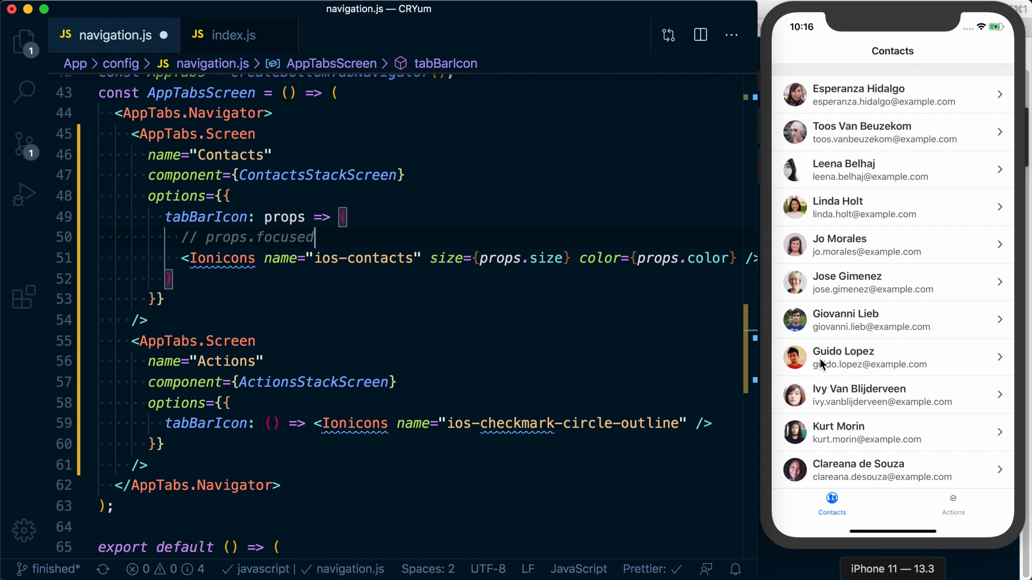
mouse_move(824, 407)
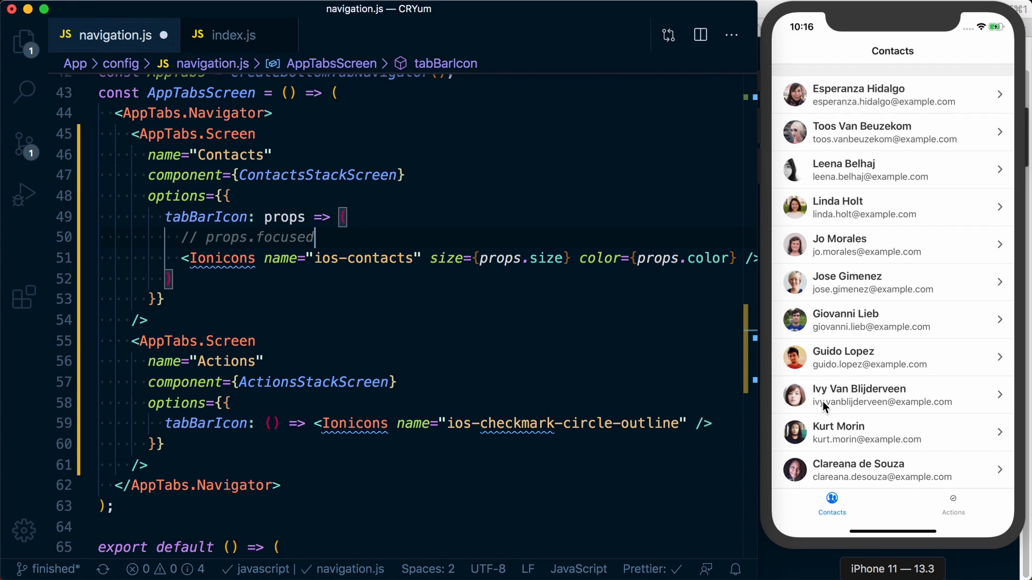
mouse_move(223, 257)
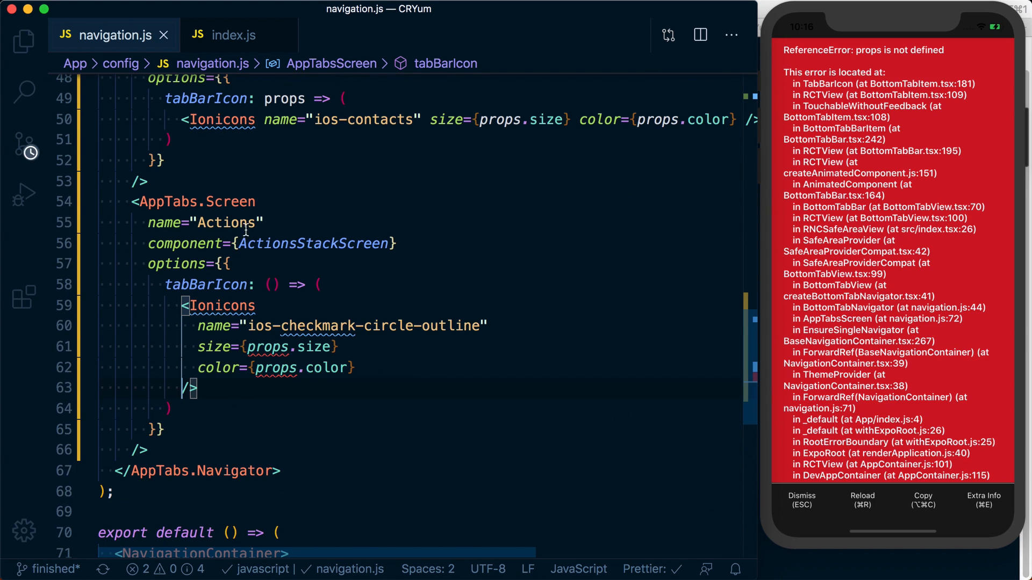
type("props")
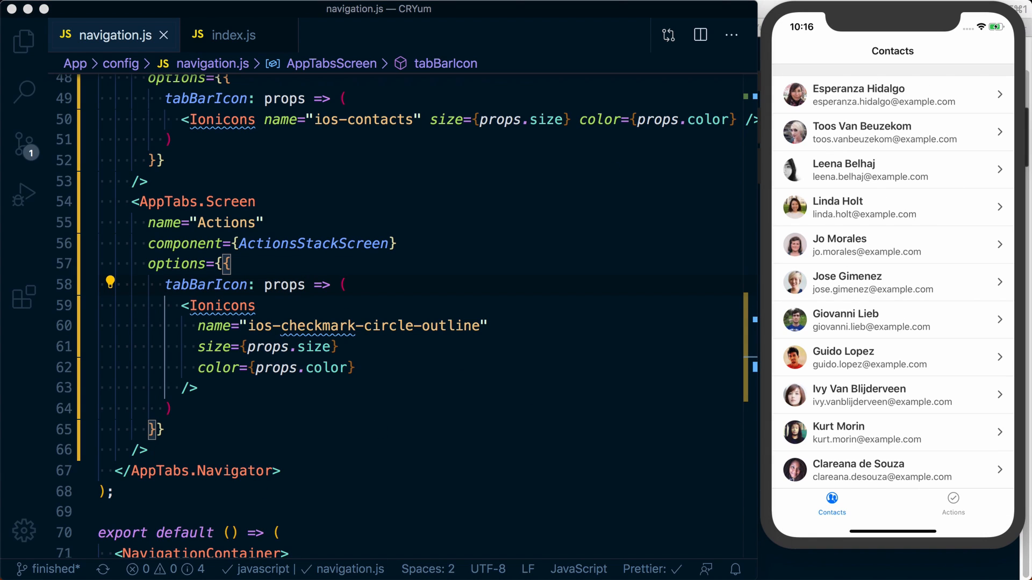
mouse_move(502, 476)
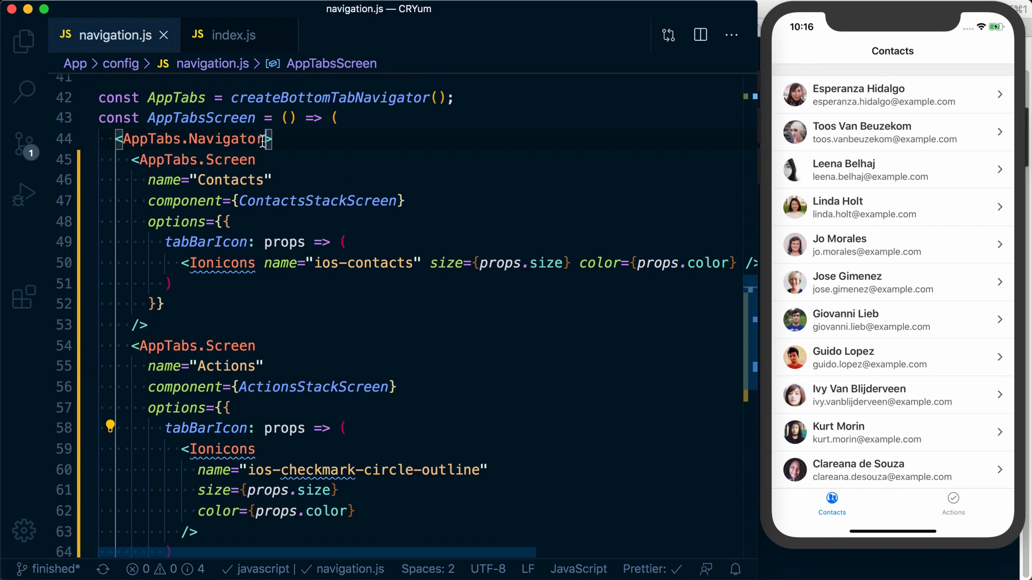
Set navigator screenOptions tabBarLabel "Test" with the Contacts screen overriding it to "Contacts", and save
type("screenOptions={{")
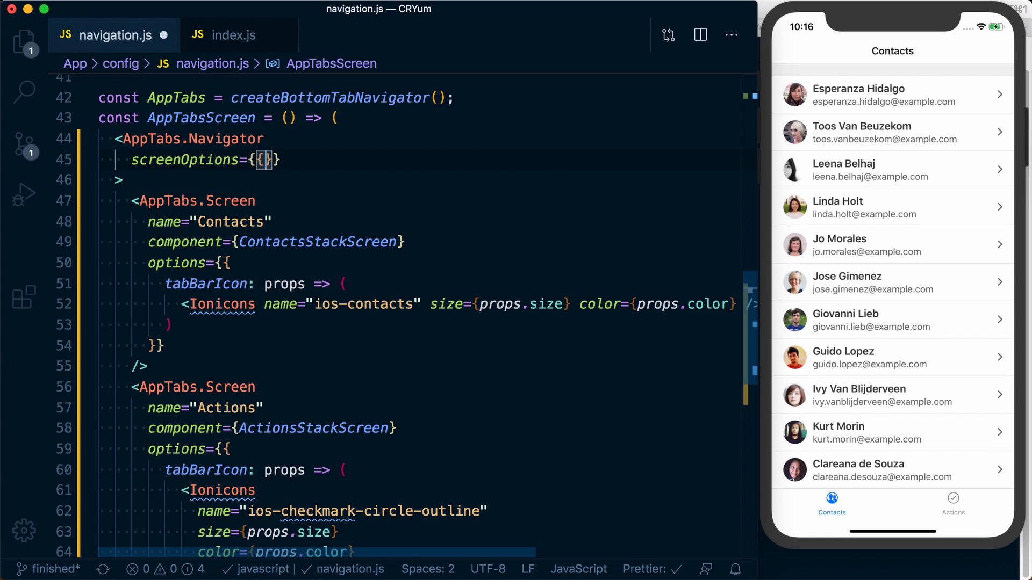
type("tabBarT")
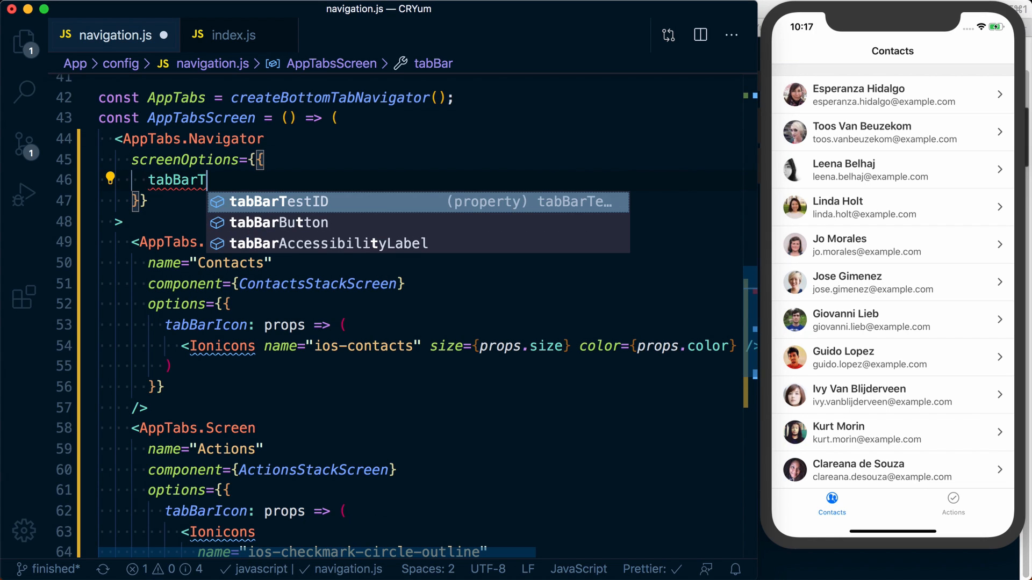
type("abel")
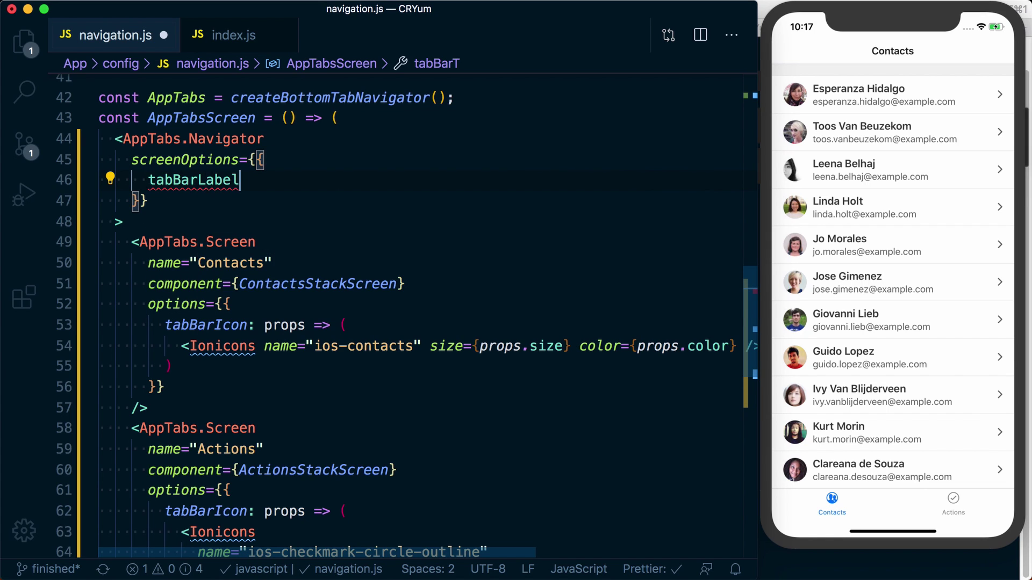
type(": \"Test\"")
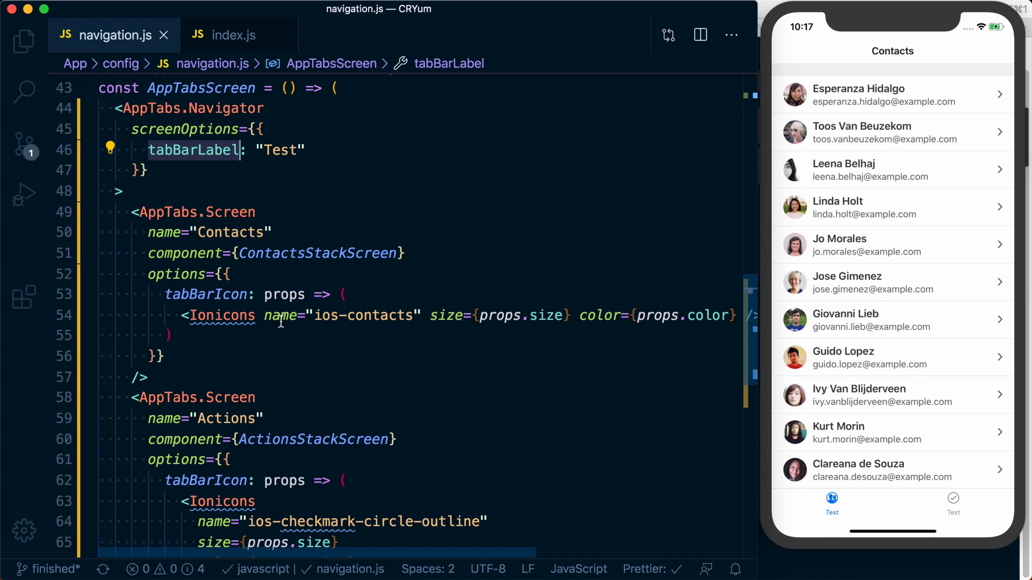
type("tabBarLabel: \"Contacts\",")
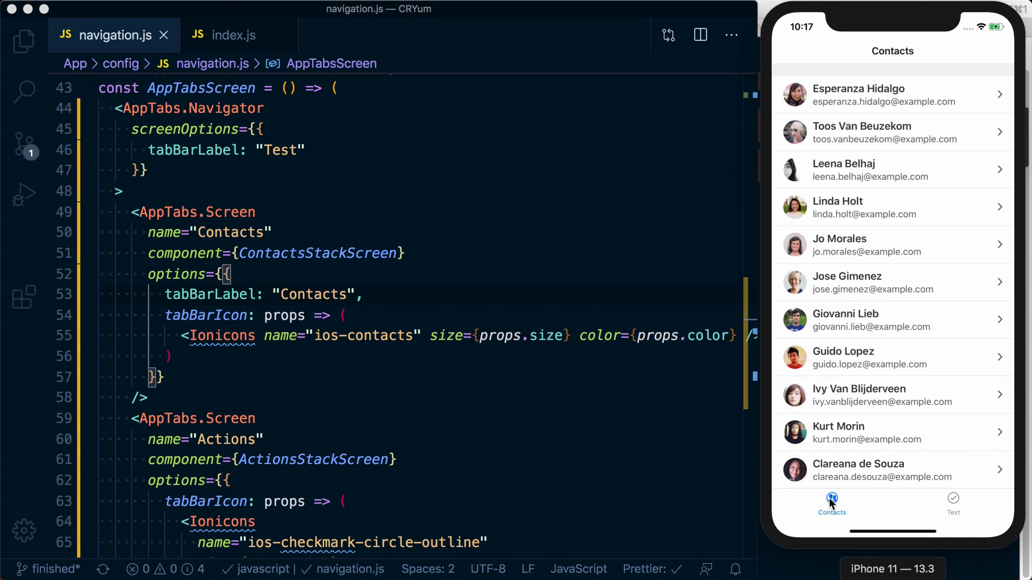
mouse_move(349, 357)
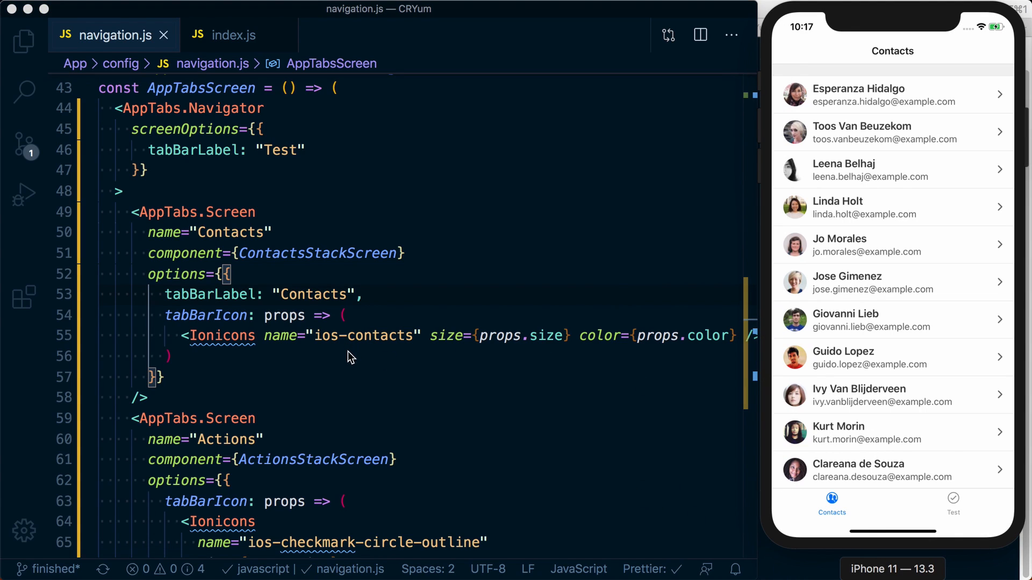
Remove the tabBarLabel overrides and start an empty tabBarOptions={{ }} on AppTabs.Navigator
left_click(241, 295)
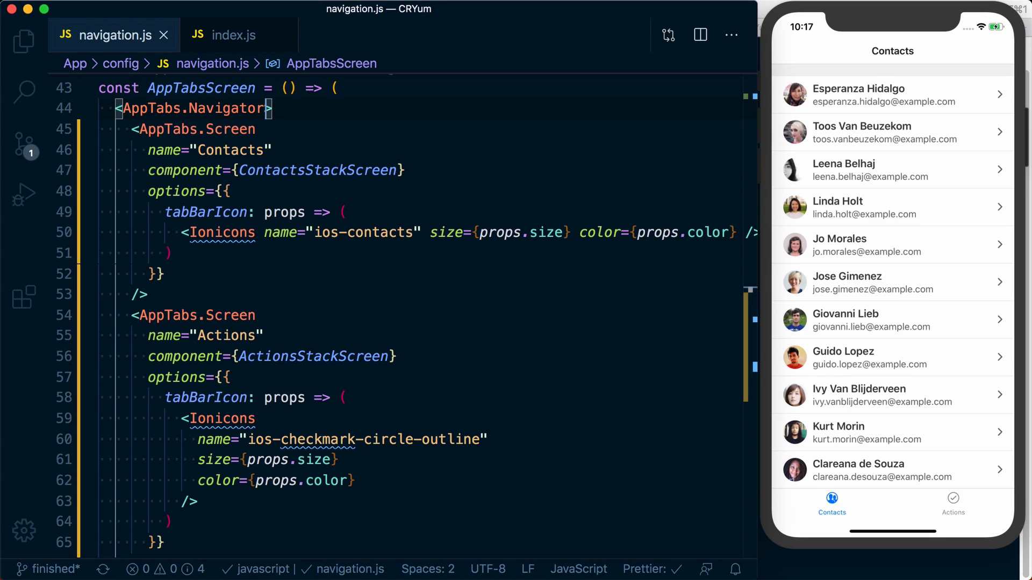
mouse_move(714, 312)
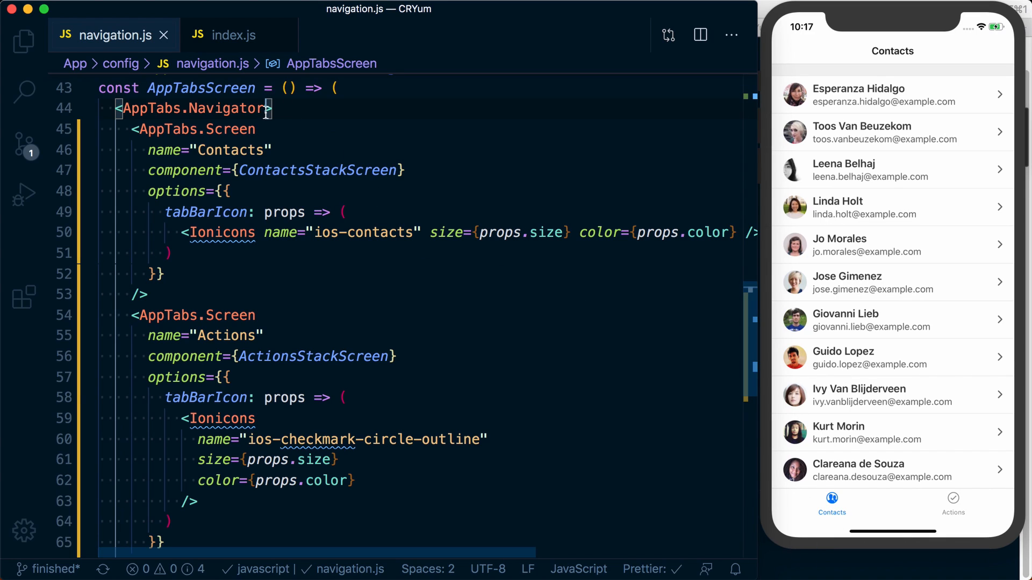
key("Enter")
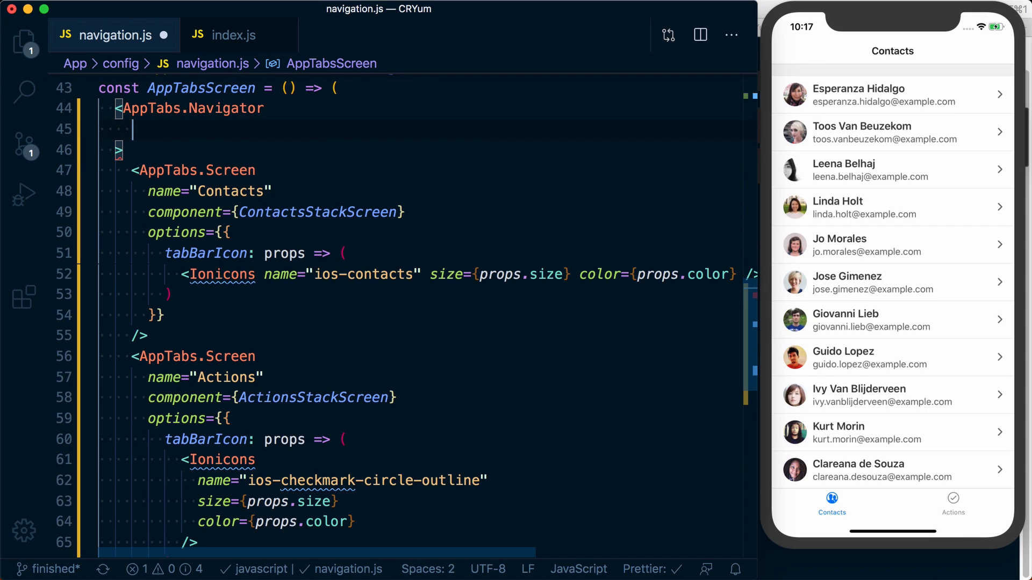
type("tabBarOptions")
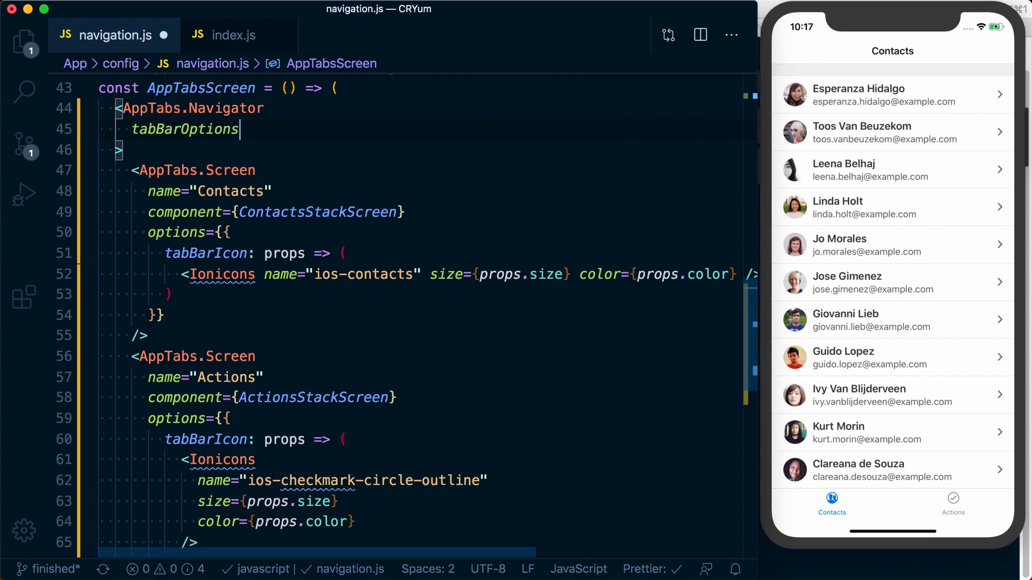
type("={{")
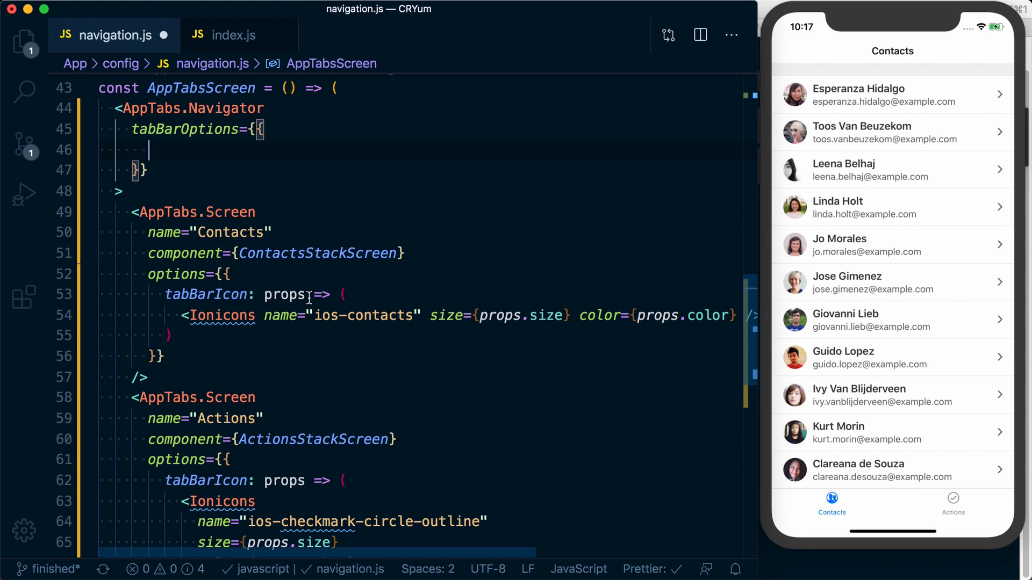
Set activeTintColor: "red" in tabBarOptions, save, and check it on the Actions and Contacts tabs
type("activeTintColor: '")
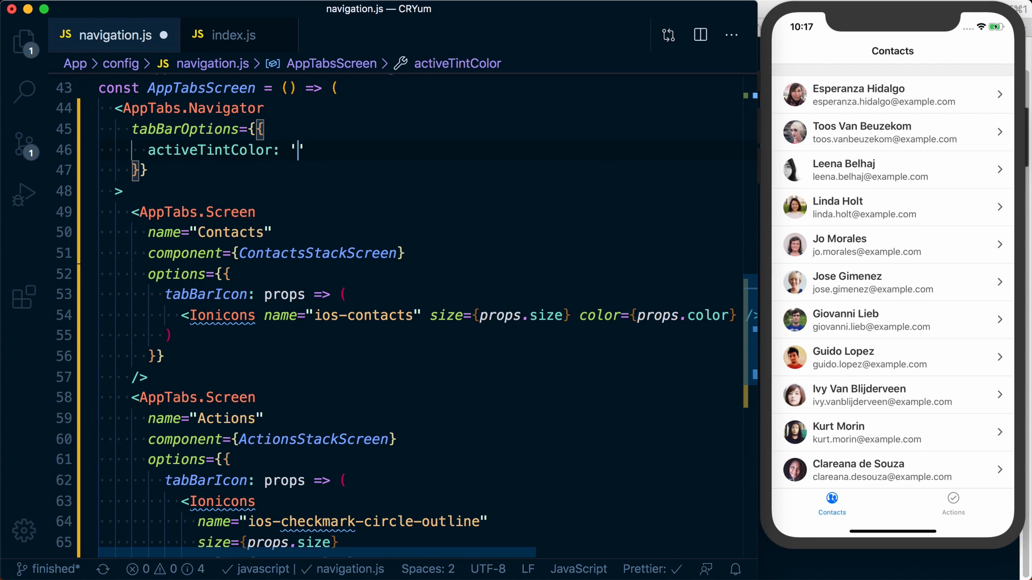
type("red\"")
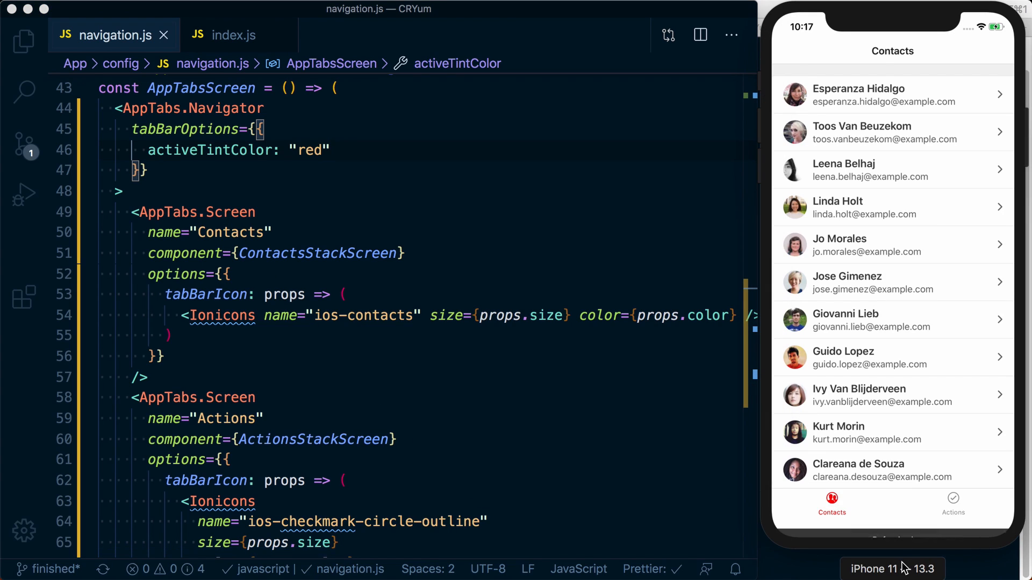
left_click(953, 500)
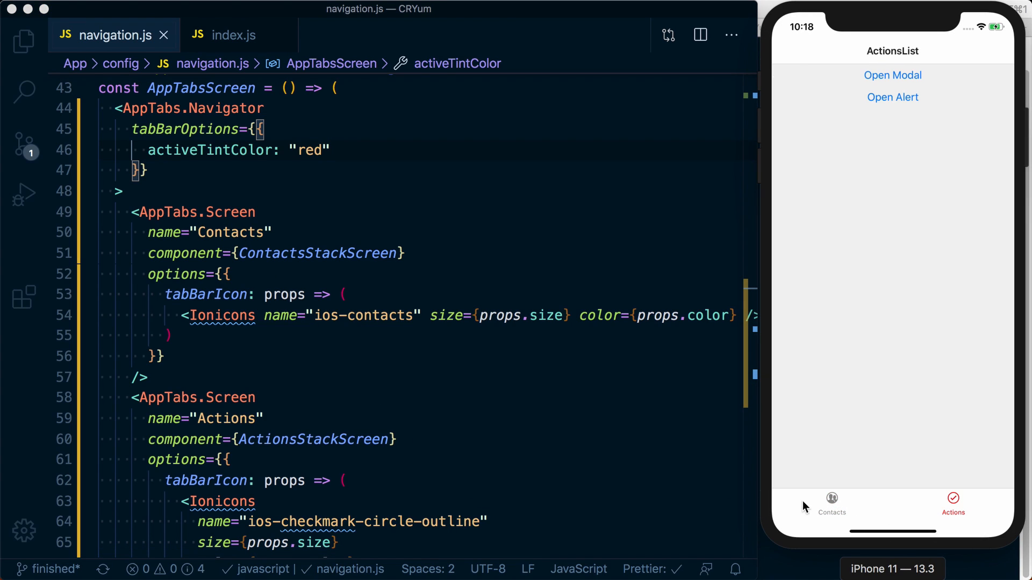
left_click(832, 503)
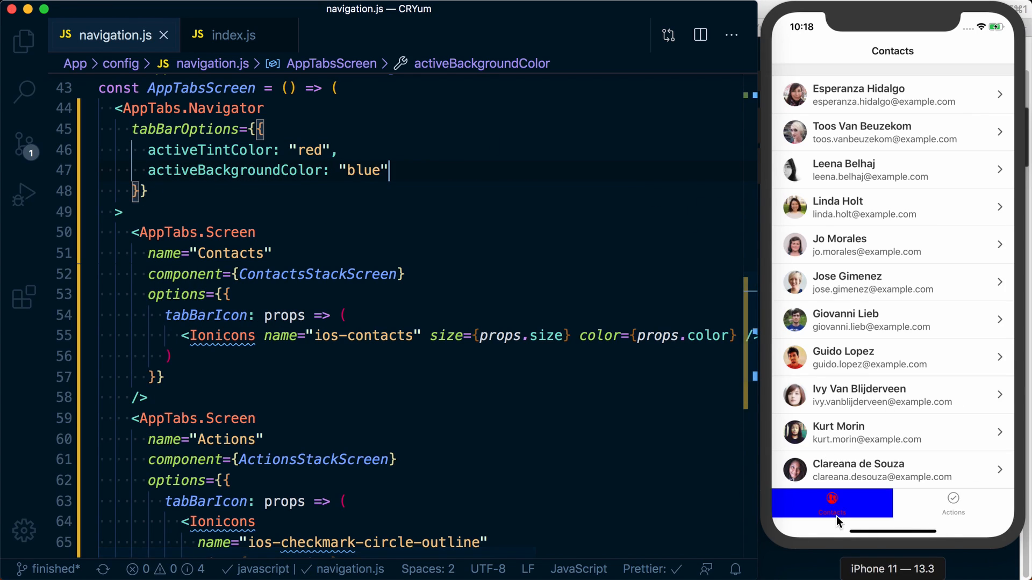
Add activeBackgroundColor: "blue", save, and switch between Actions and Contacts to confirm the red-on-blue active tab
left_click(953, 504)
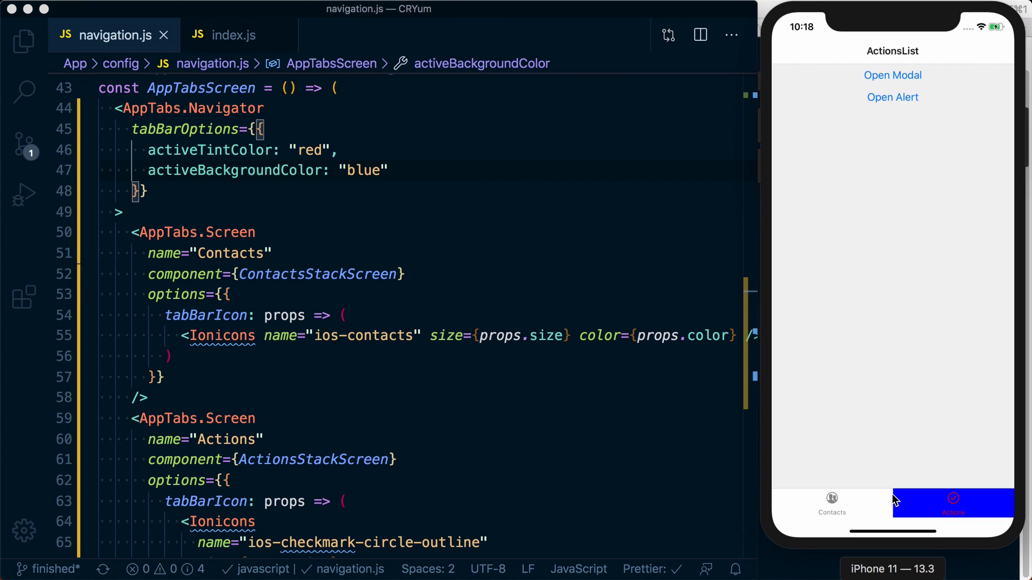
left_click(832, 503)
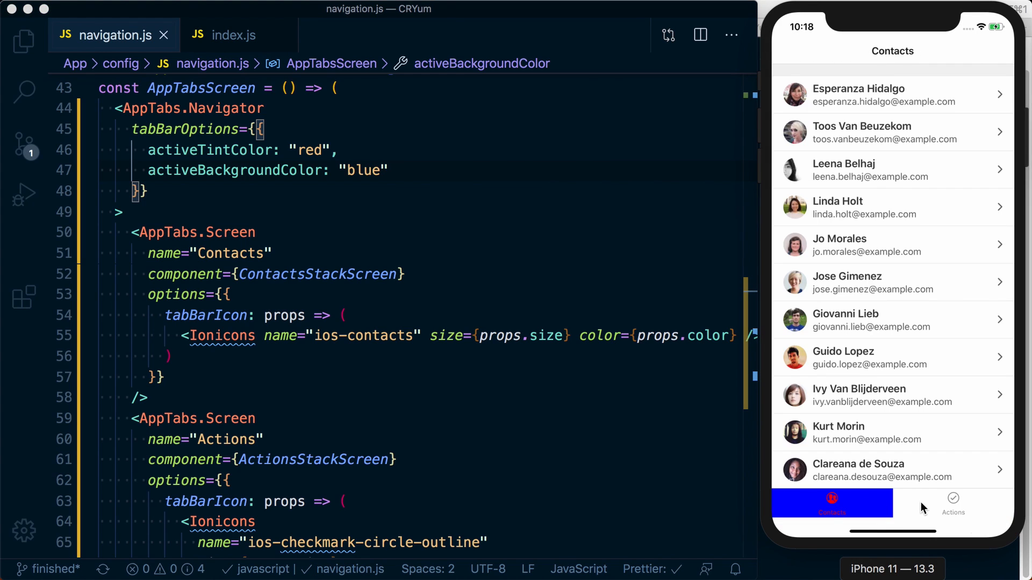
left_click(953, 503)
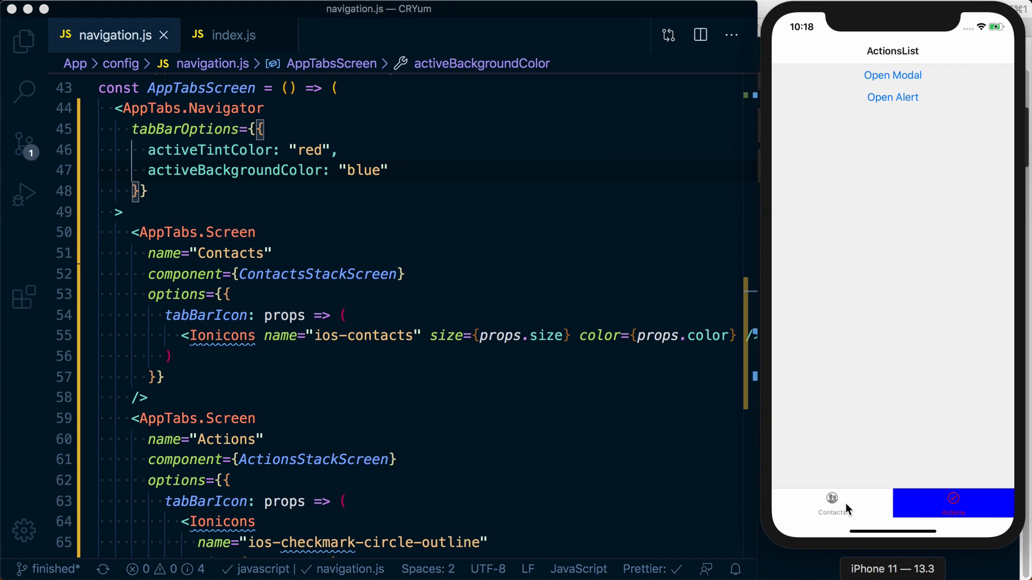
mouse_move(890, 514)
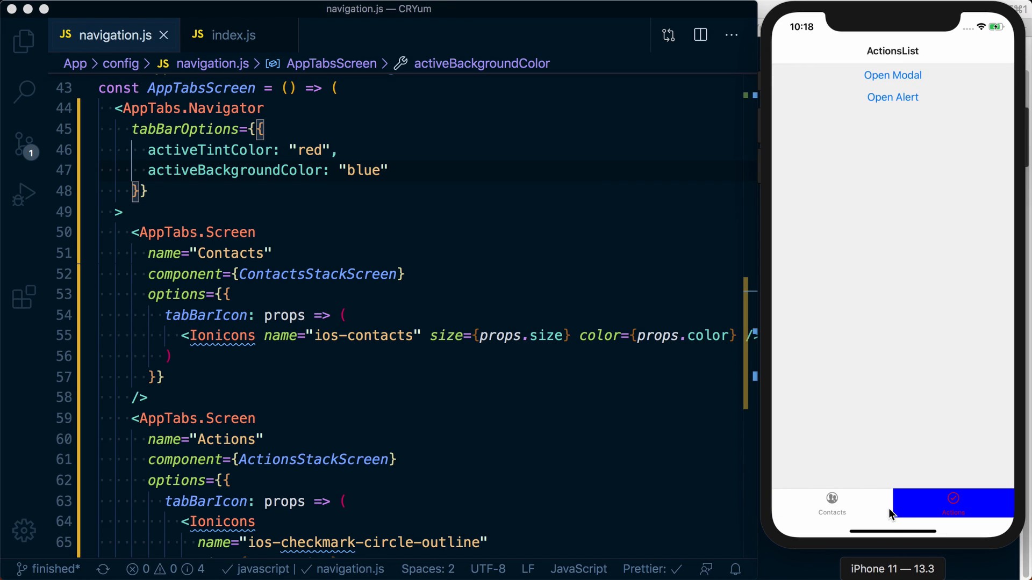
mouse_move(884, 509)
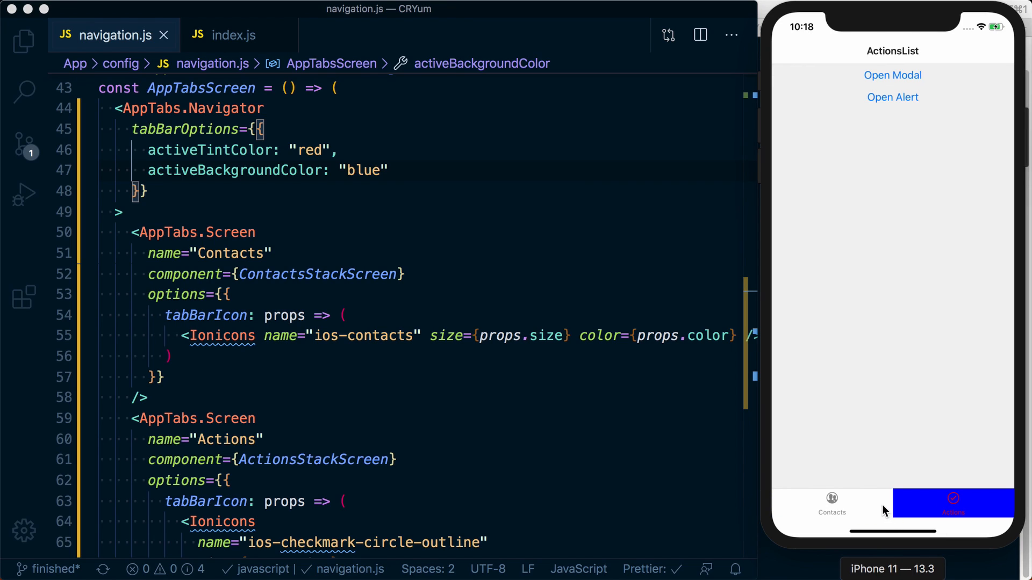
mouse_move(858, 33)
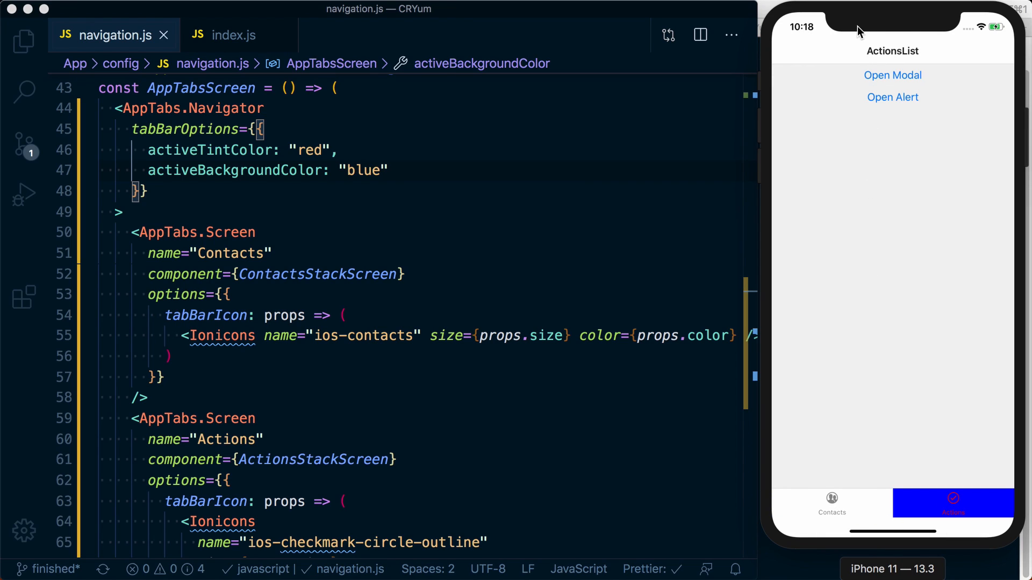
mouse_move(899, 517)
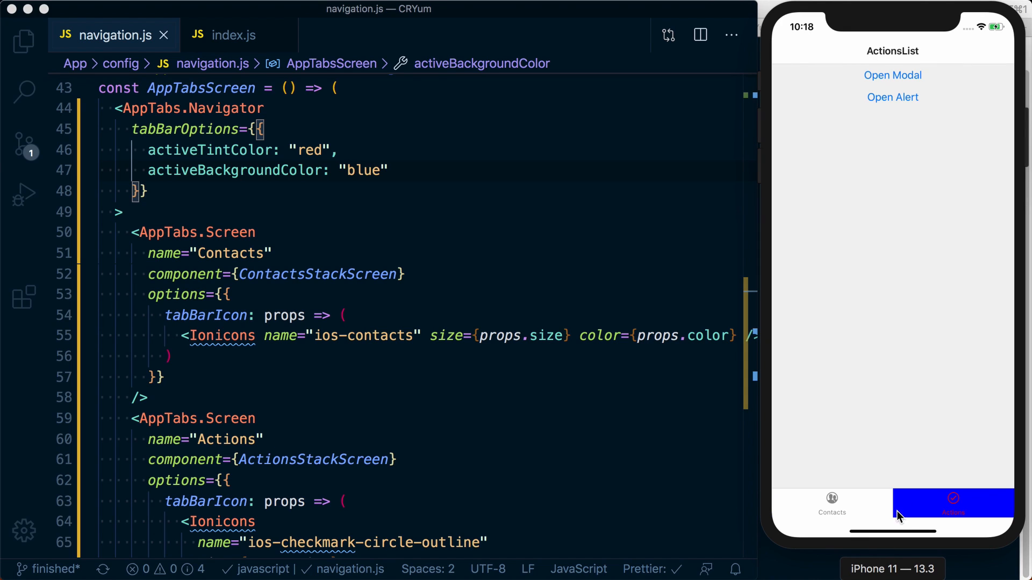
mouse_move(826, 538)
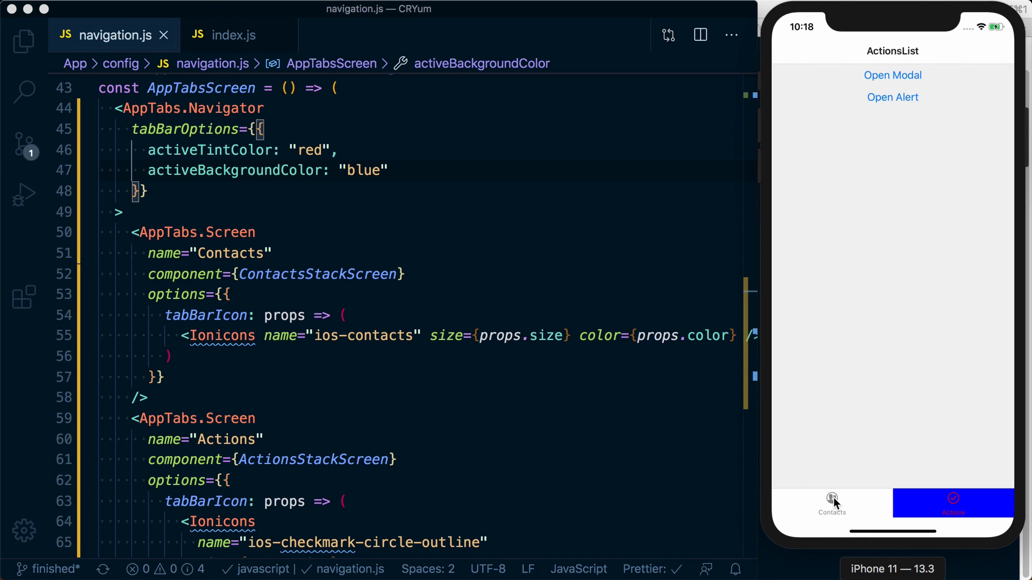
left_click(832, 503)
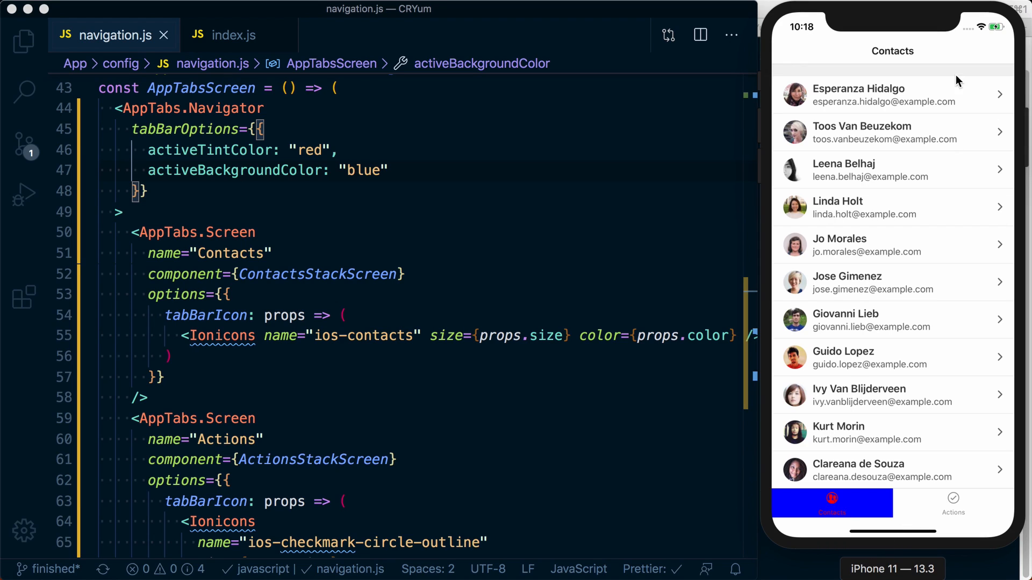
mouse_move(863, 531)
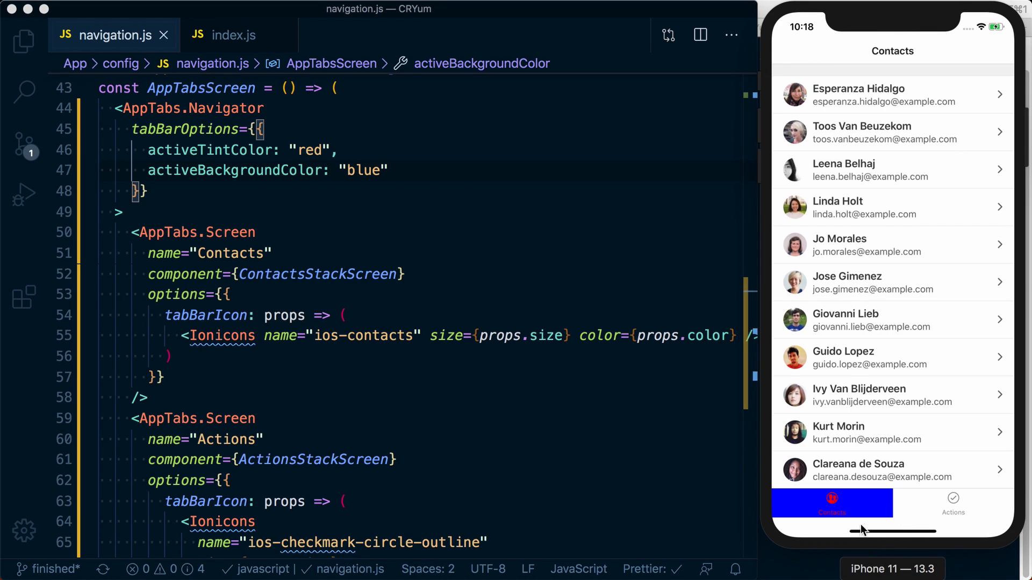
mouse_move(864, 547)
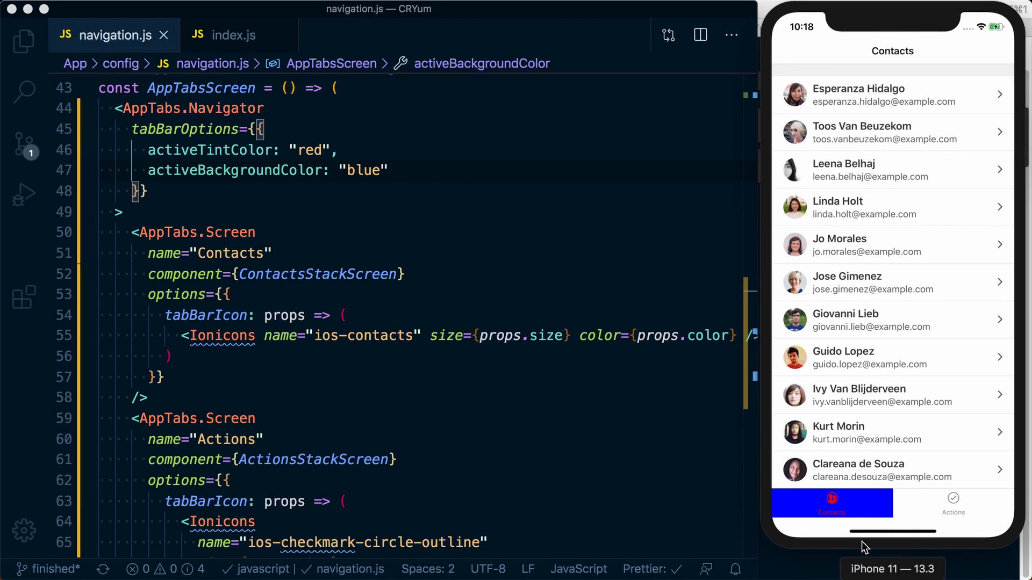
mouse_move(893, 559)
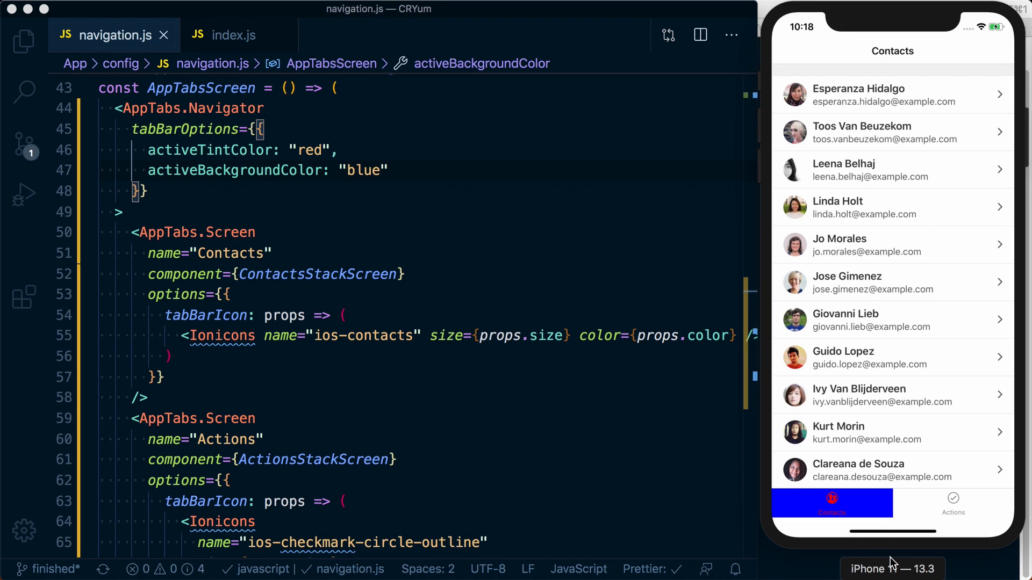